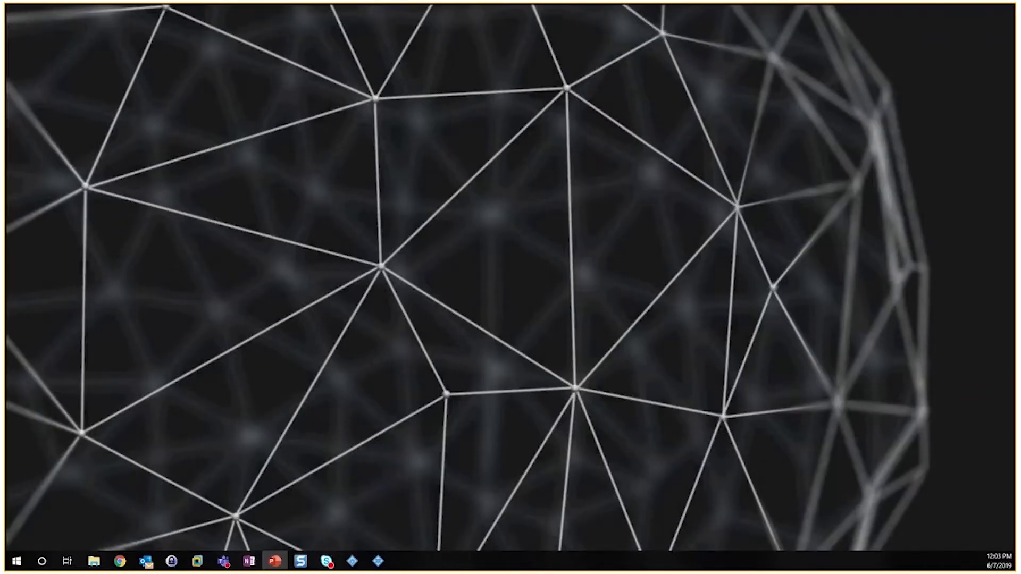
- Launch the Management Client and list the site's recording servers
click(351, 561)
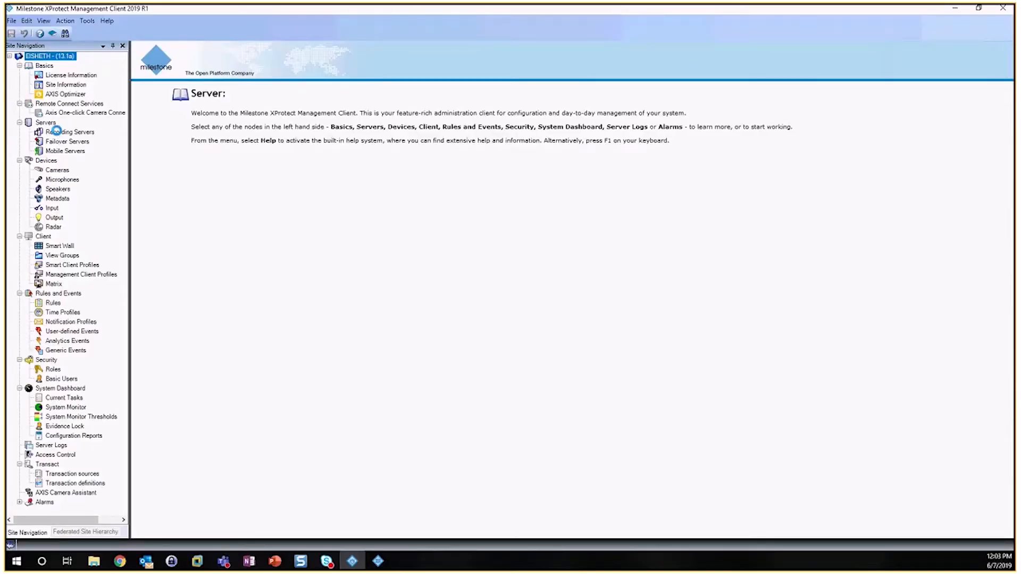
click(70, 131)
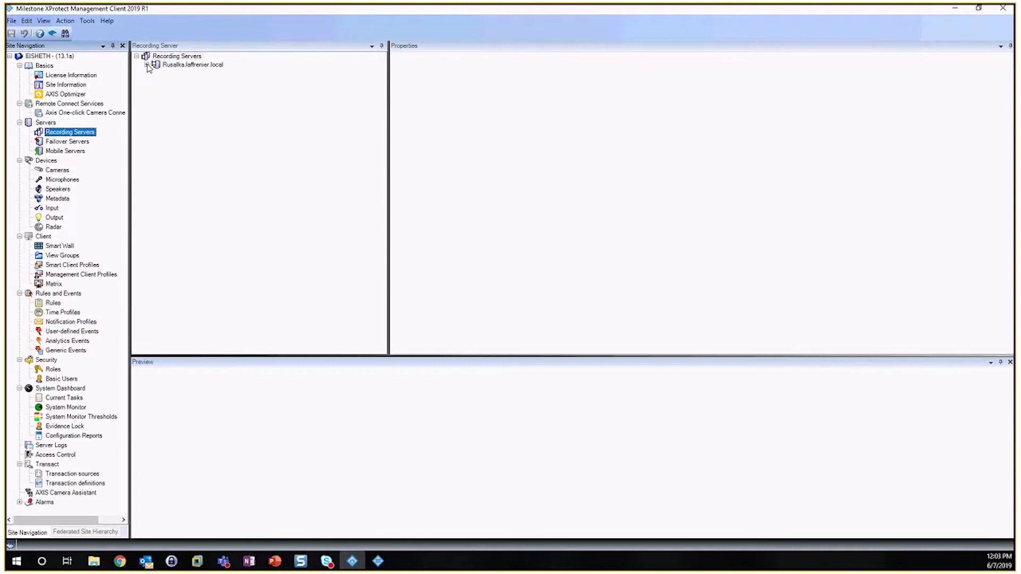
- View the AXIS M2026-LE's Output 1 settings: a Virtual (1) output with 500 ms trigger time
click(148, 65)
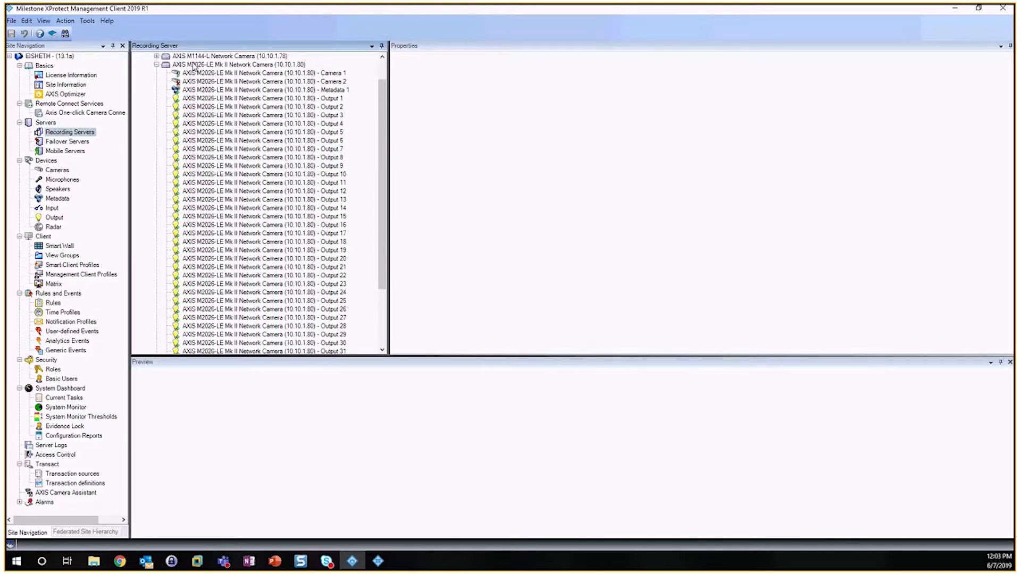
click(265, 99)
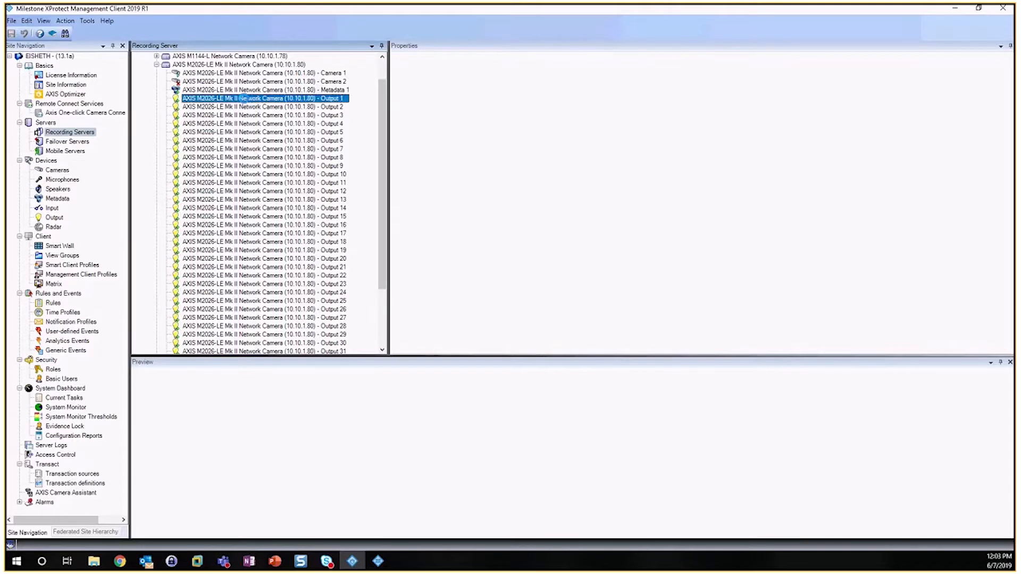
click(261, 98)
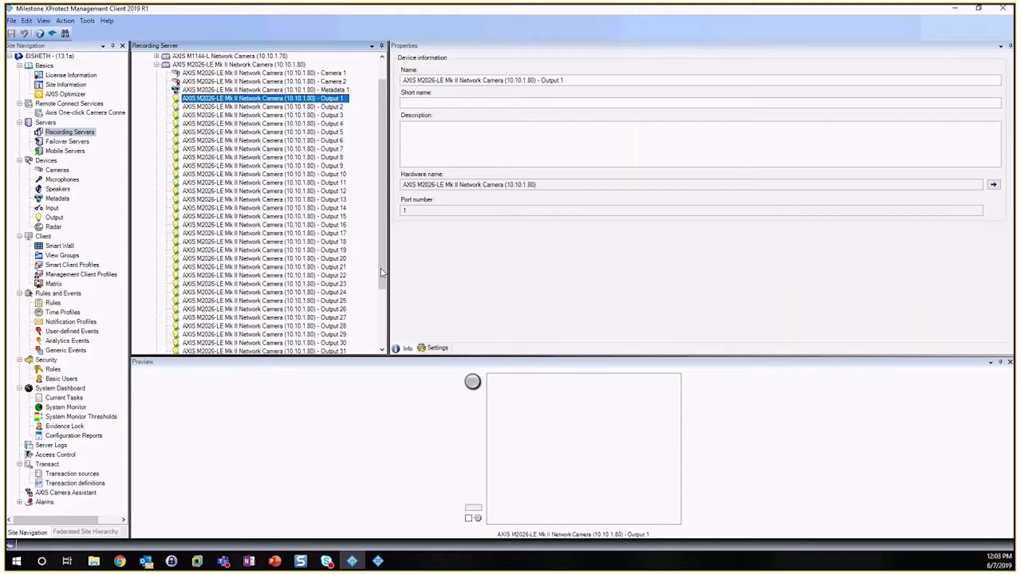
click(438, 348)
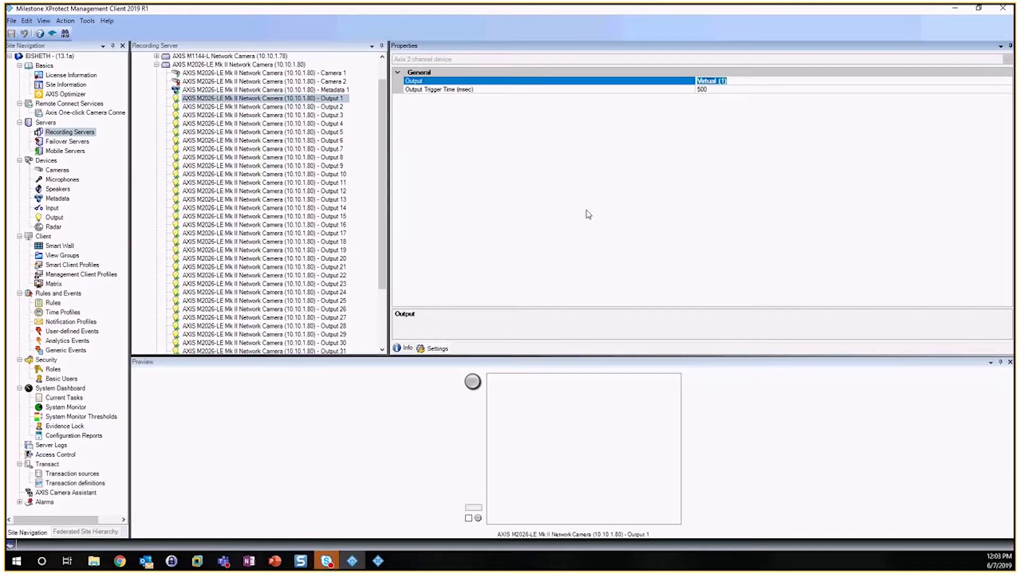
mouse_move(726, 155)
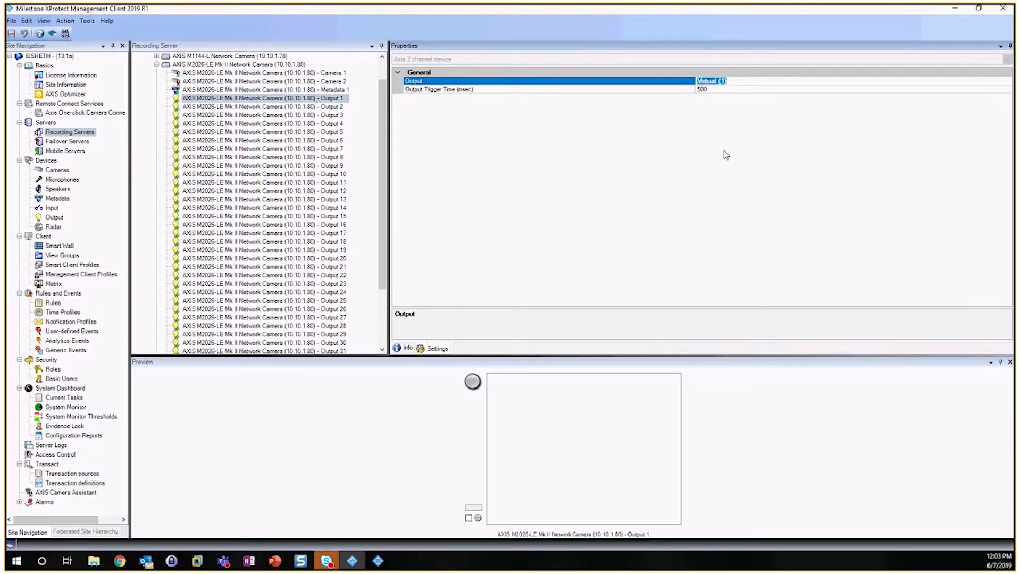
mouse_move(722, 98)
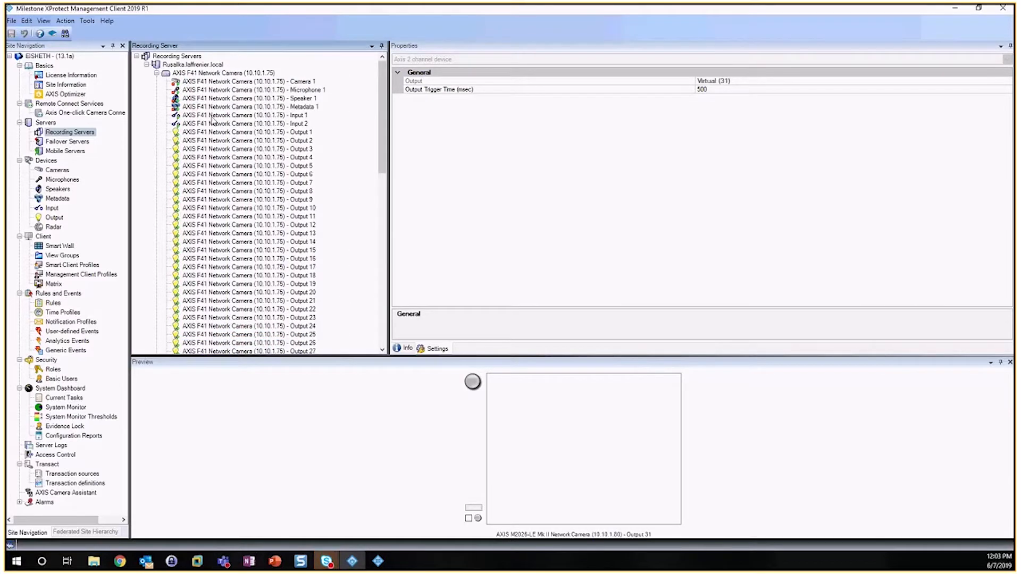
- Test the AXIS F41's Output 1 by activating and deactivating it from Preview
scroll(down, 3)
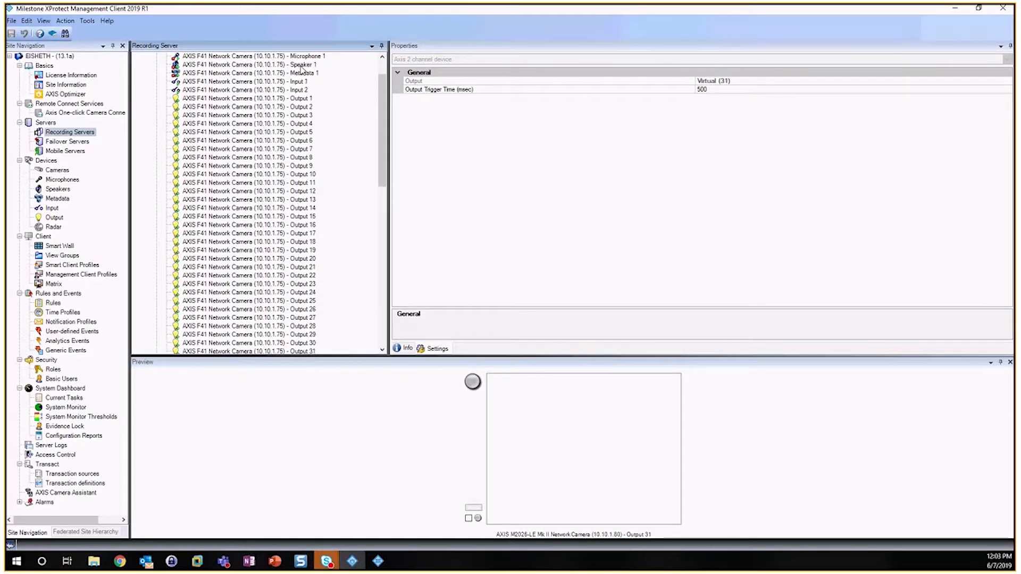
click(248, 98)
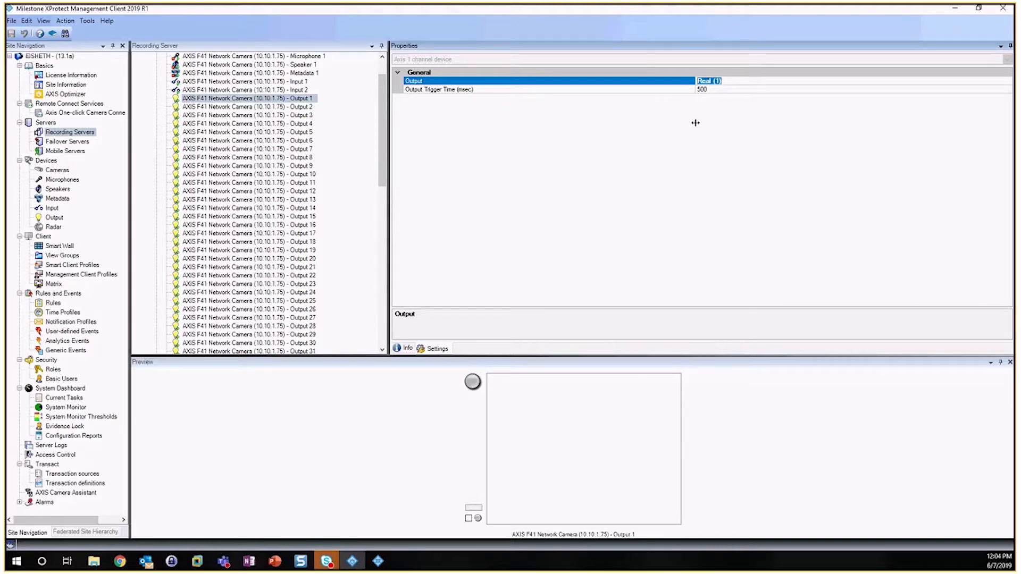
click(473, 509)
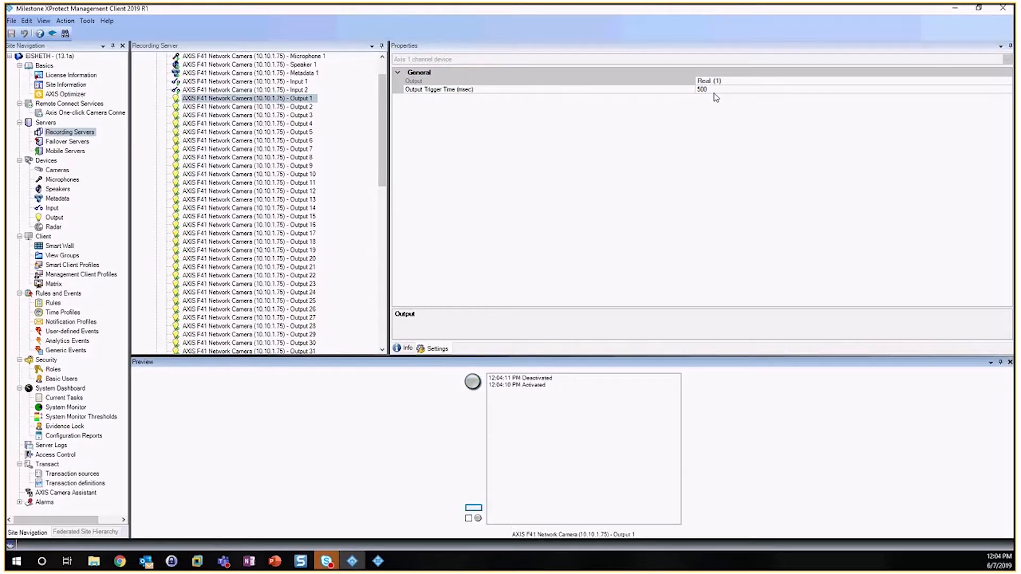
mouse_move(684, 125)
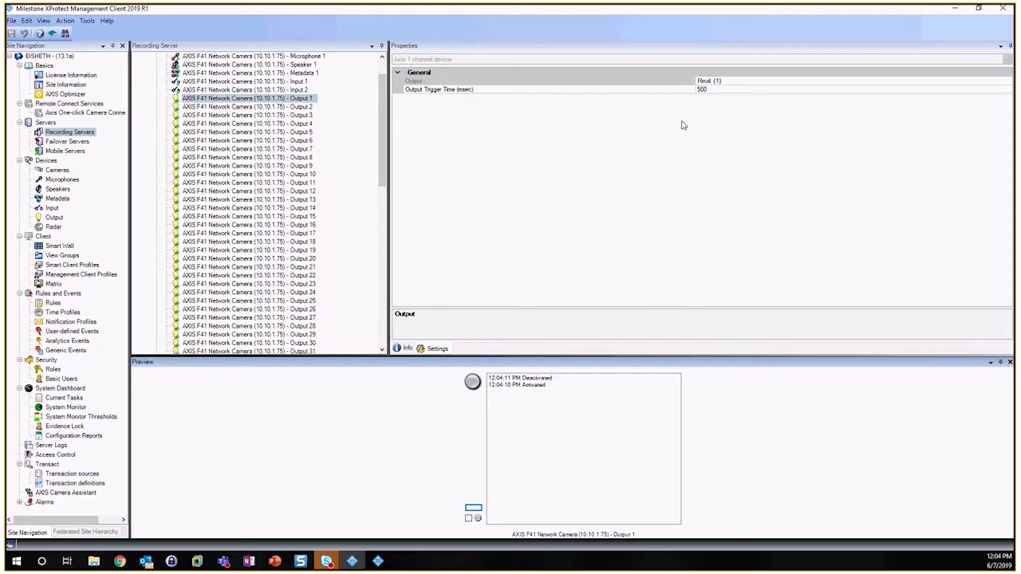
mouse_move(495, 504)
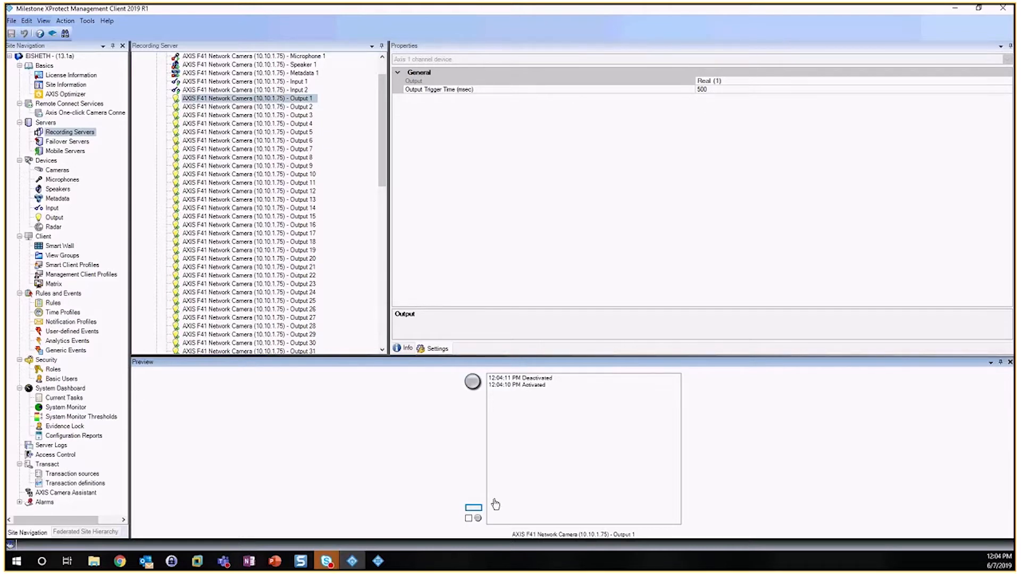
click(467, 517)
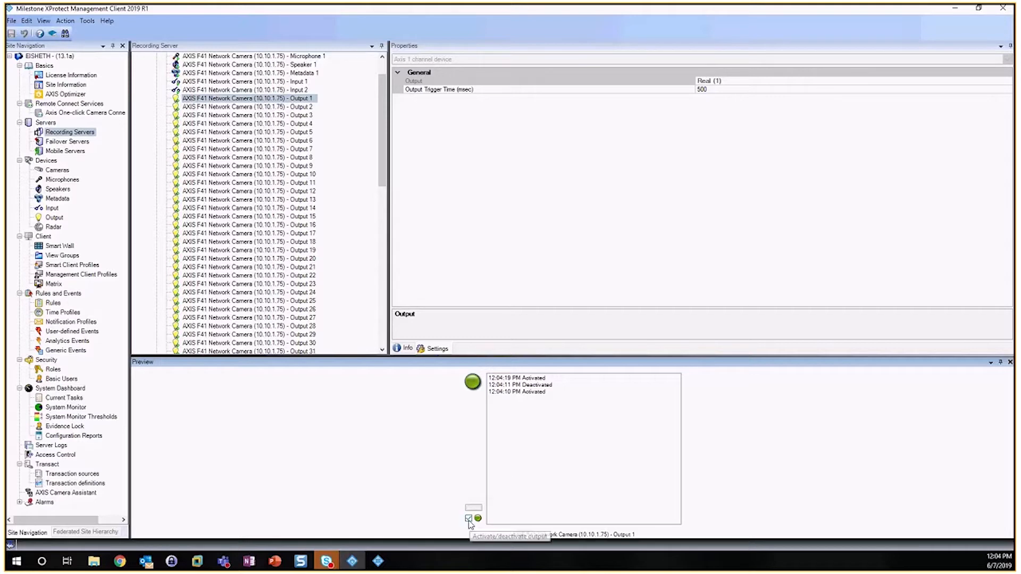
click(467, 519)
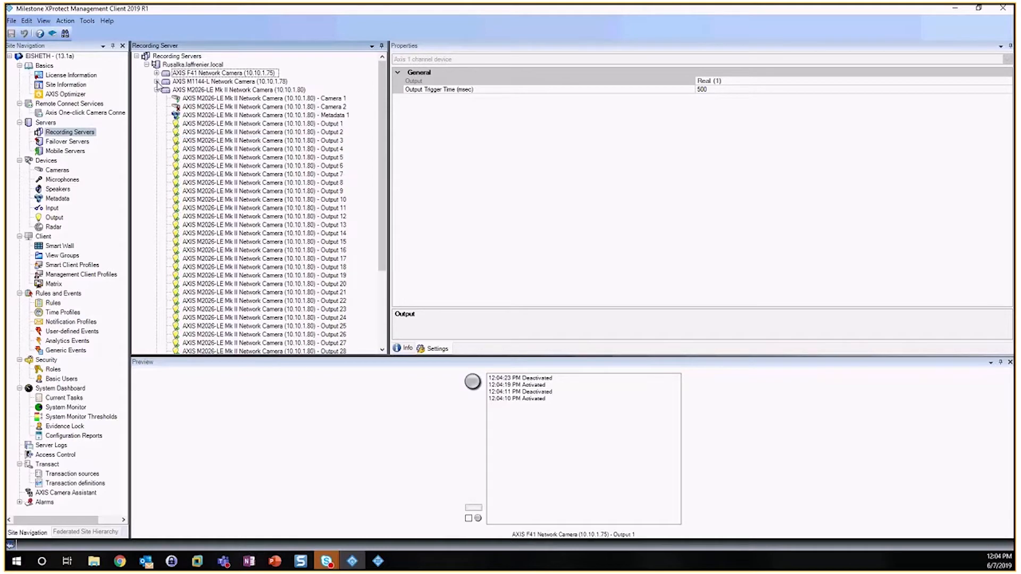
- Open the camera web page's Settings > System > Events > Action rules list
click(263, 124)
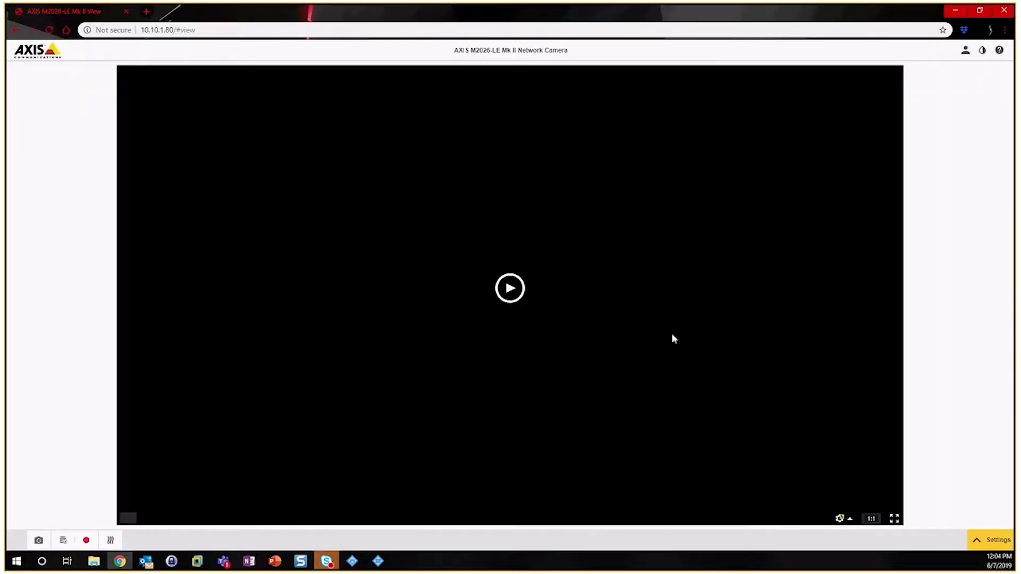
click(997, 540)
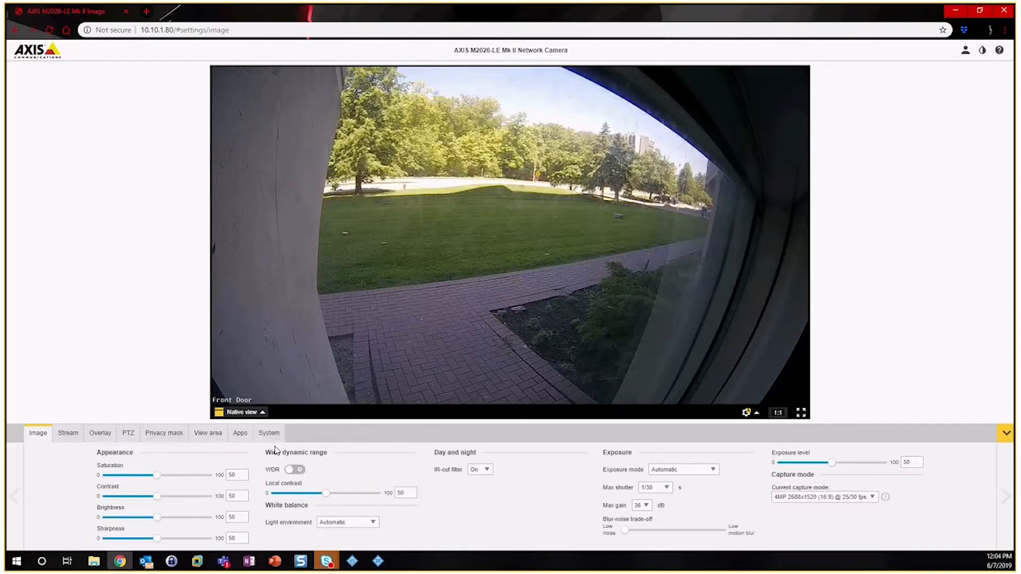
click(268, 432)
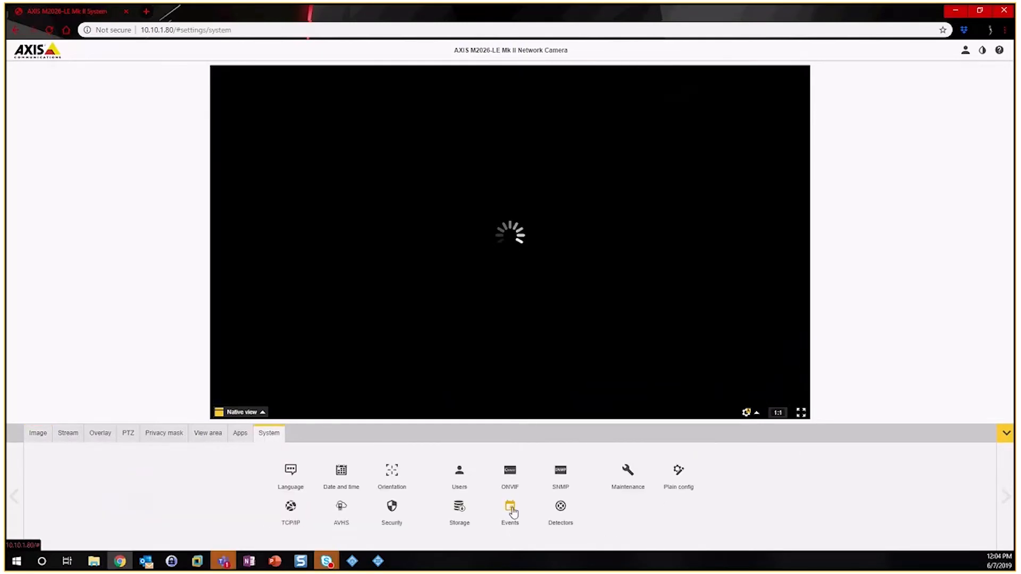
click(510, 511)
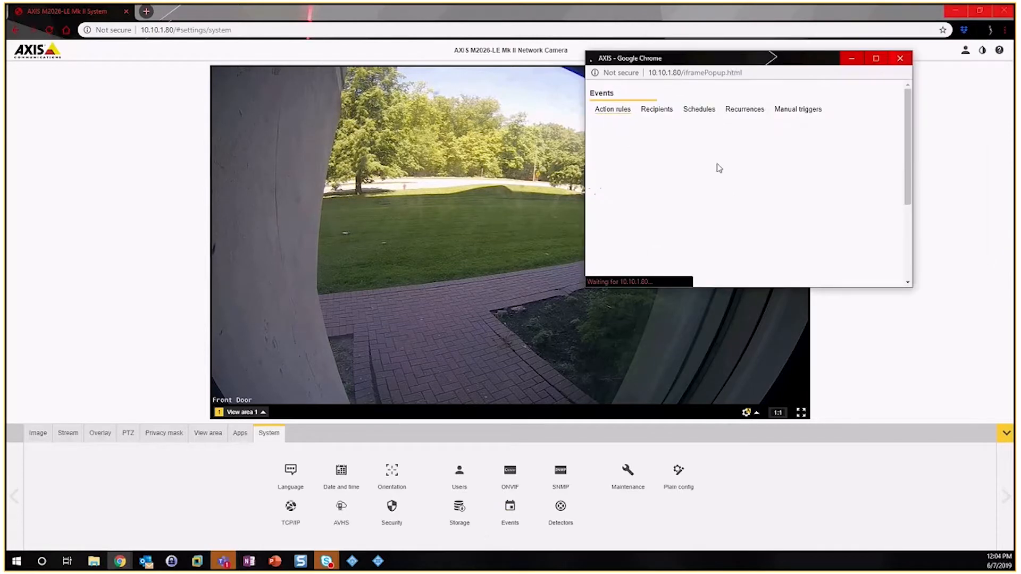
click(612, 109)
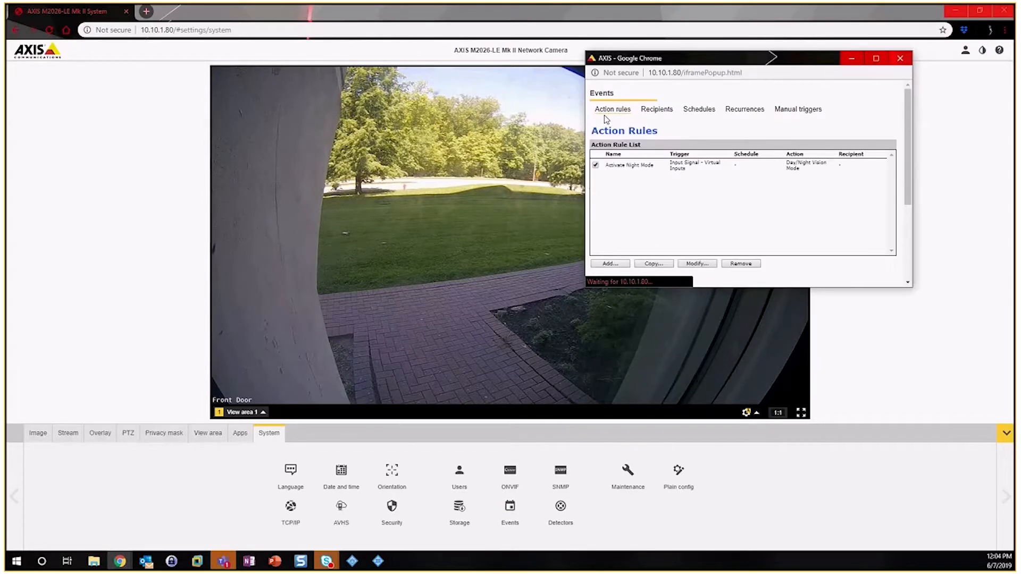
- Delete the Activate Night Mode action rule and start a new rule
click(629, 164)
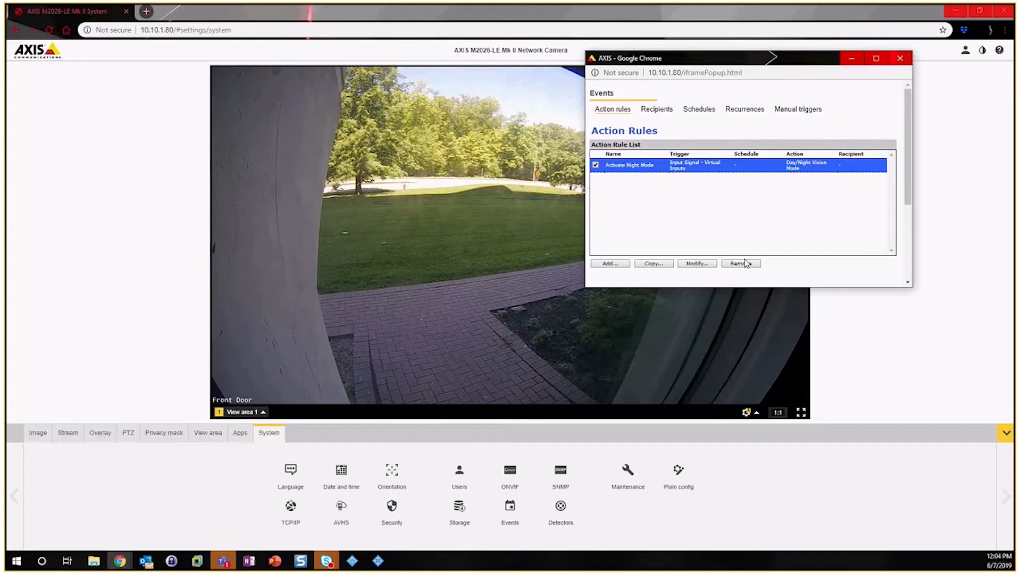
click(740, 263)
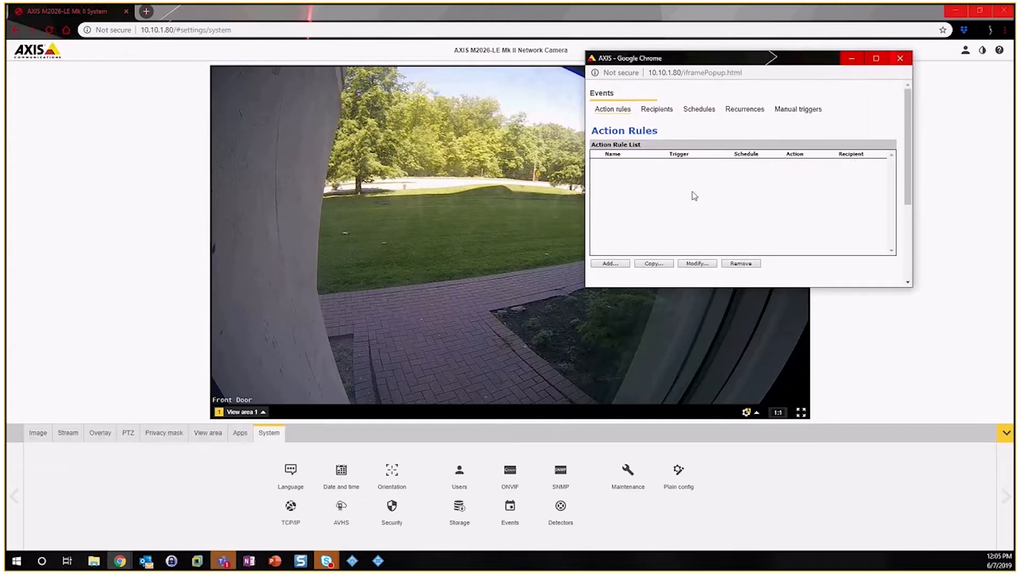
click(609, 263)
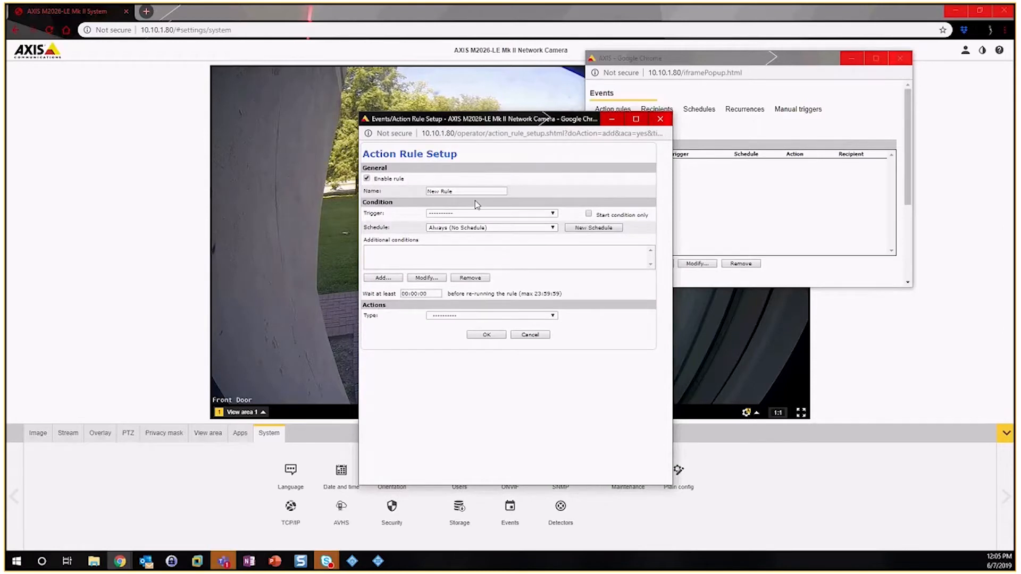
- Save a Night mode rule: Virtual Inputs 1 trigger, Day/Night Vision Mode Night/Day action
click(466, 191)
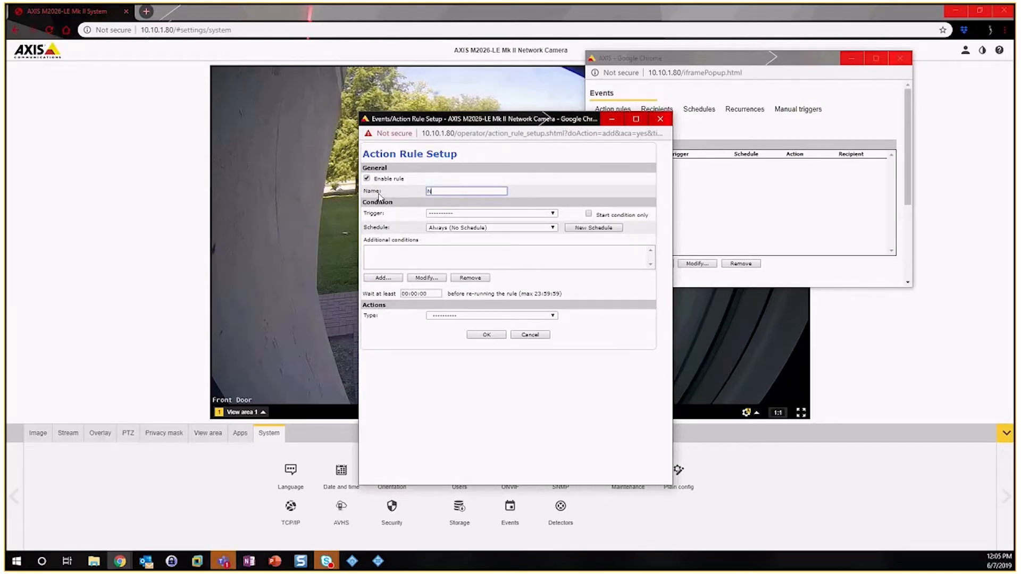
text(ight mode)
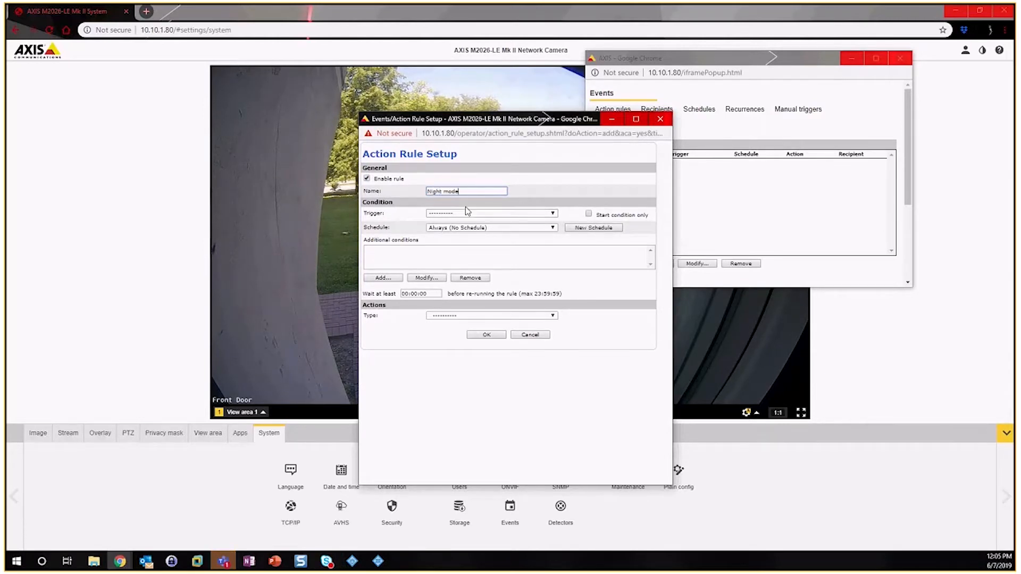
click(490, 213)
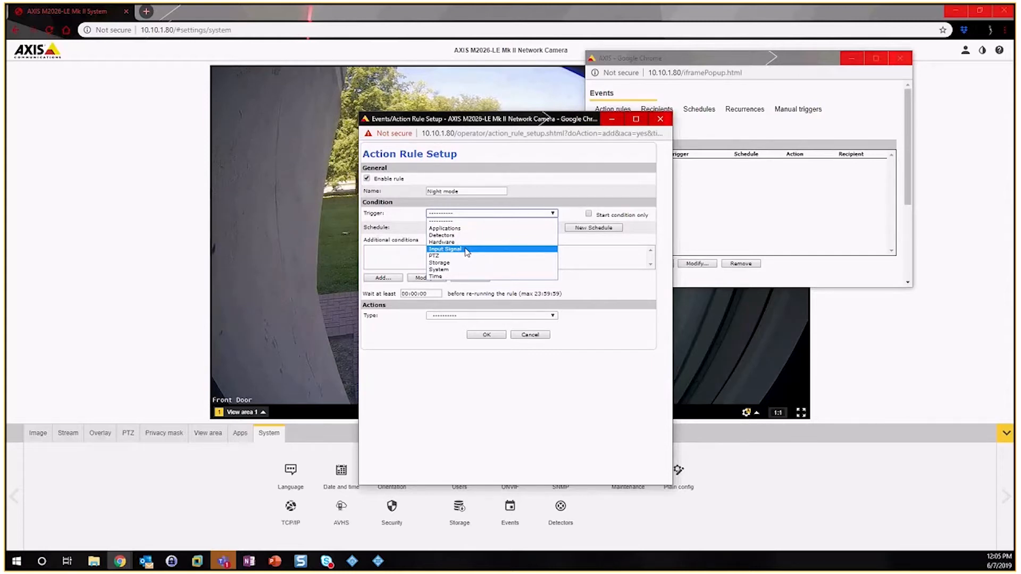
click(445, 249)
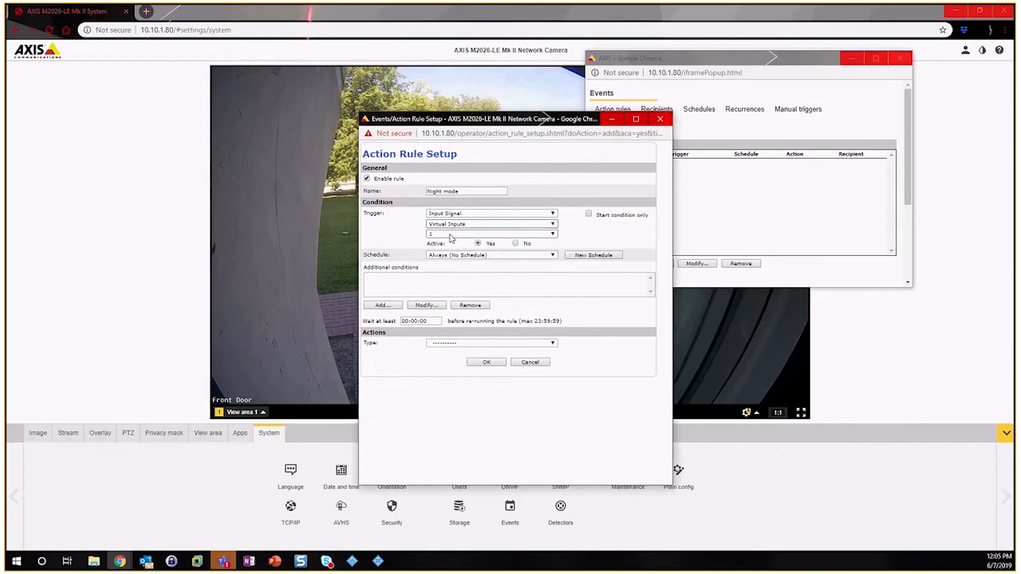
mouse_move(456, 238)
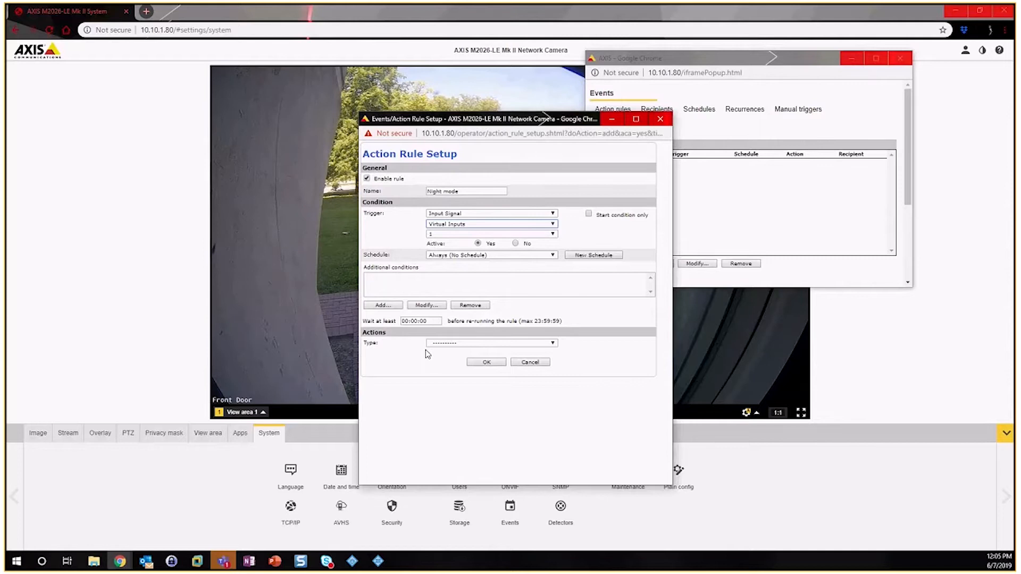
click(490, 343)
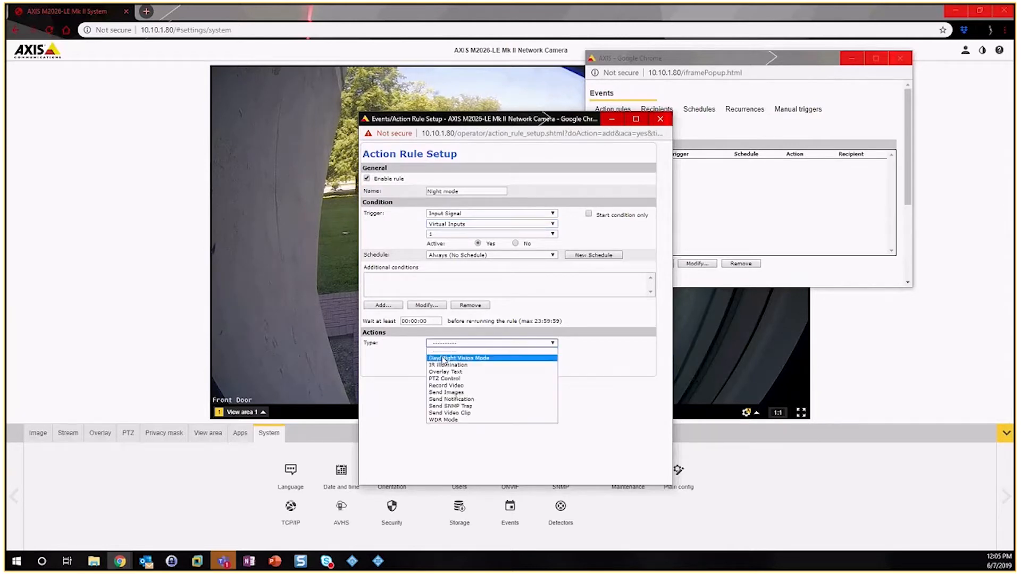
click(458, 357)
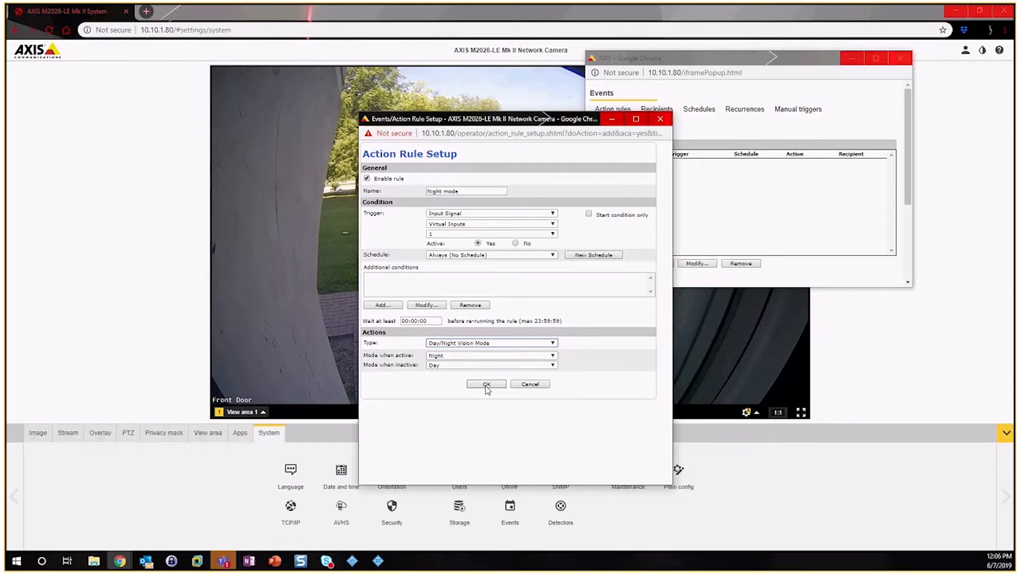
click(486, 384)
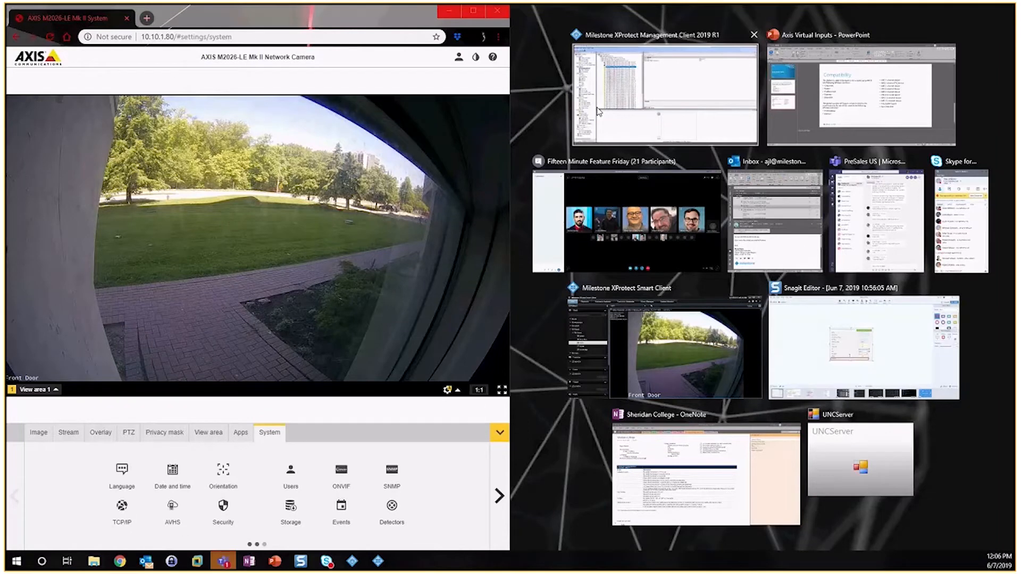
- Return to the Management Client on the M2026-LE's Output 1, logging activation and deactivation
click(664, 95)
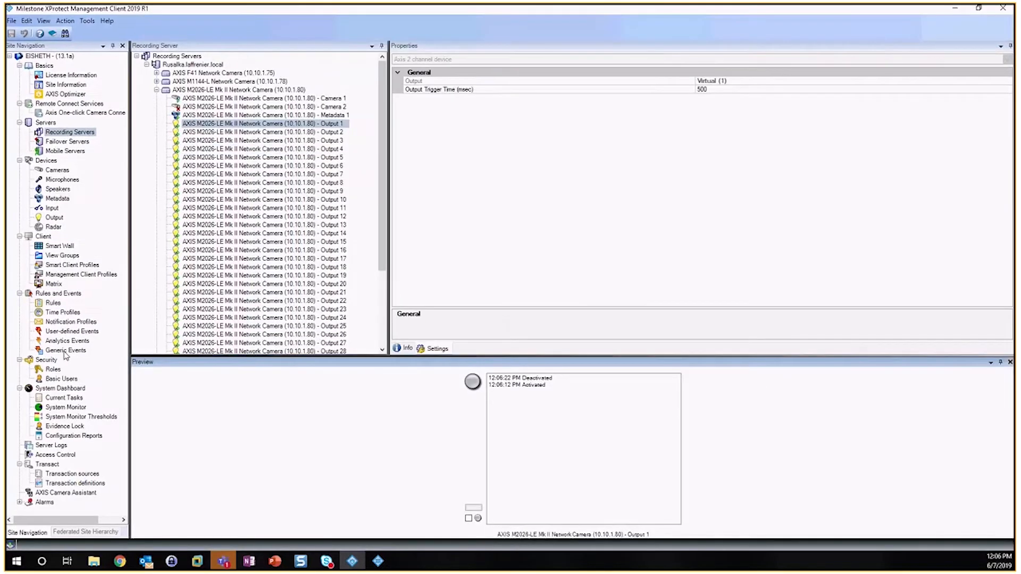
- Delete the 2026_NightMode ON event and add a 2026_night mode user-defined event
click(72, 331)
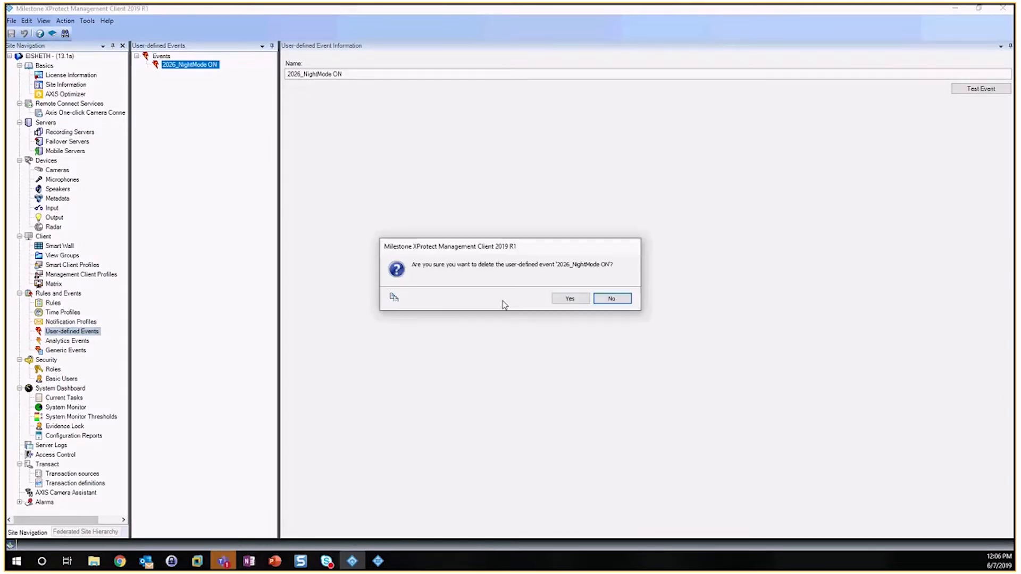
click(569, 299)
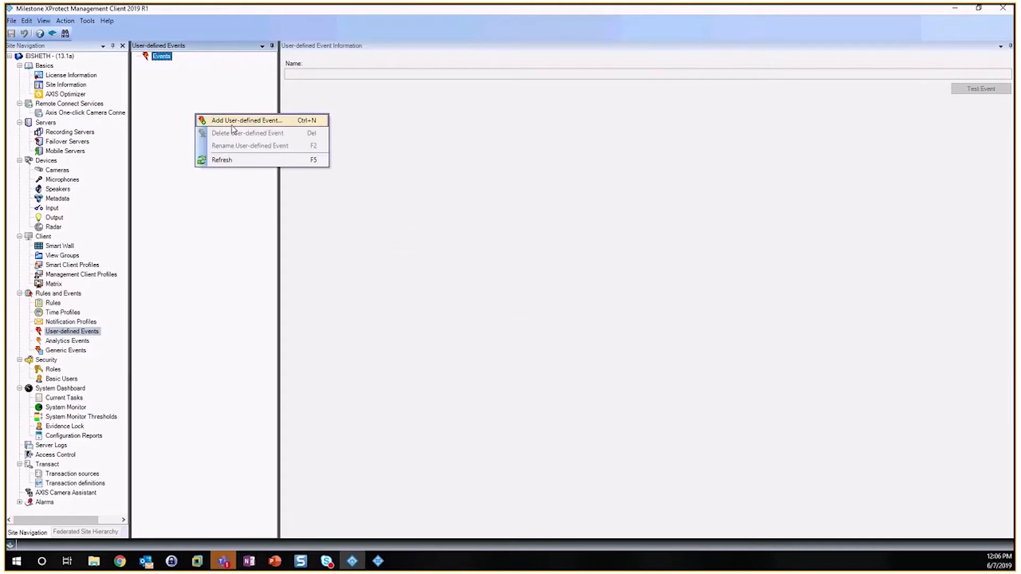
click(246, 121)
text(2026_night mode)
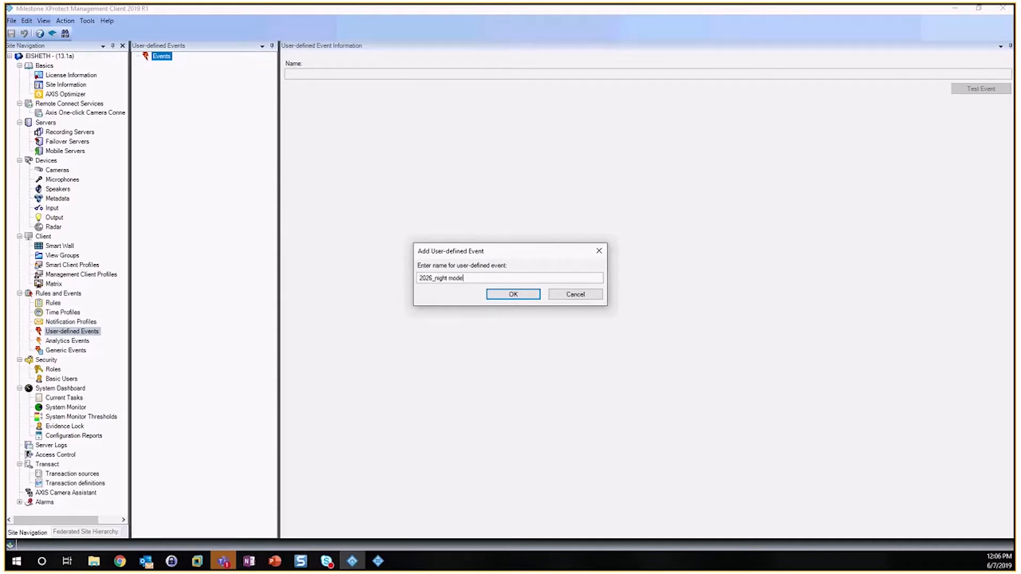
click(513, 293)
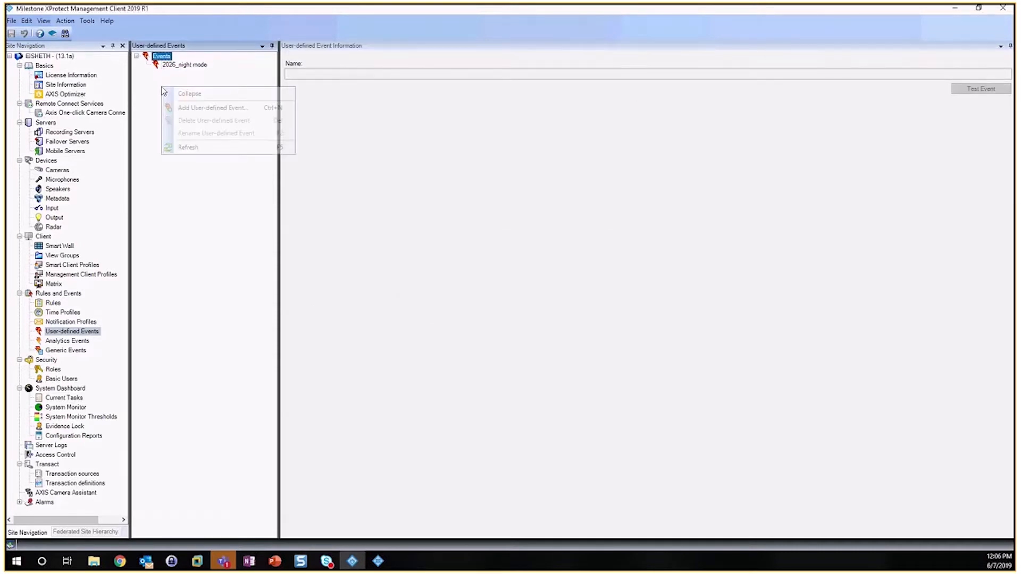
- Add a 2026_day mode event and delete the old 2026_NightModeToggle rule
click(212, 107)
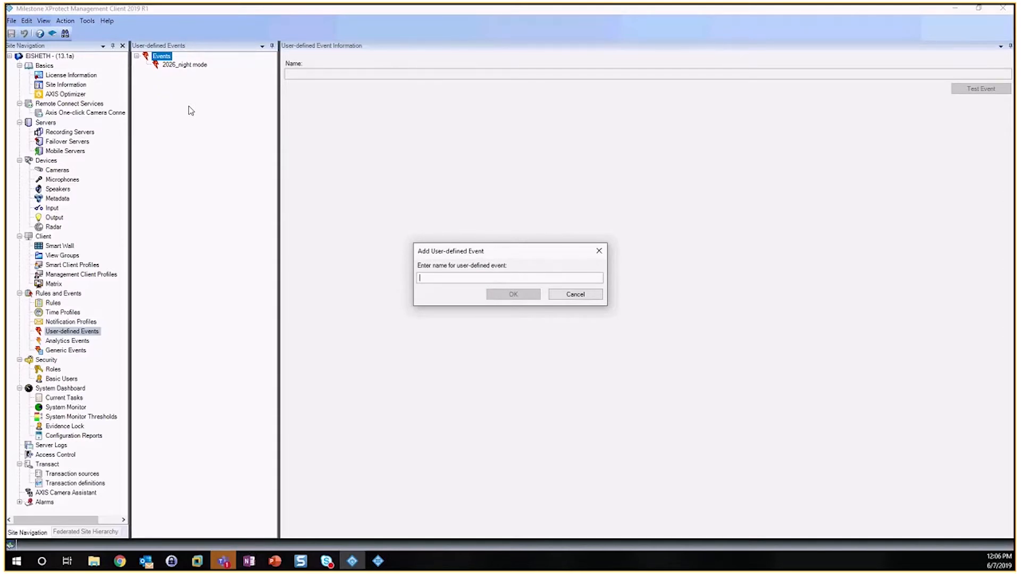
text(2026)
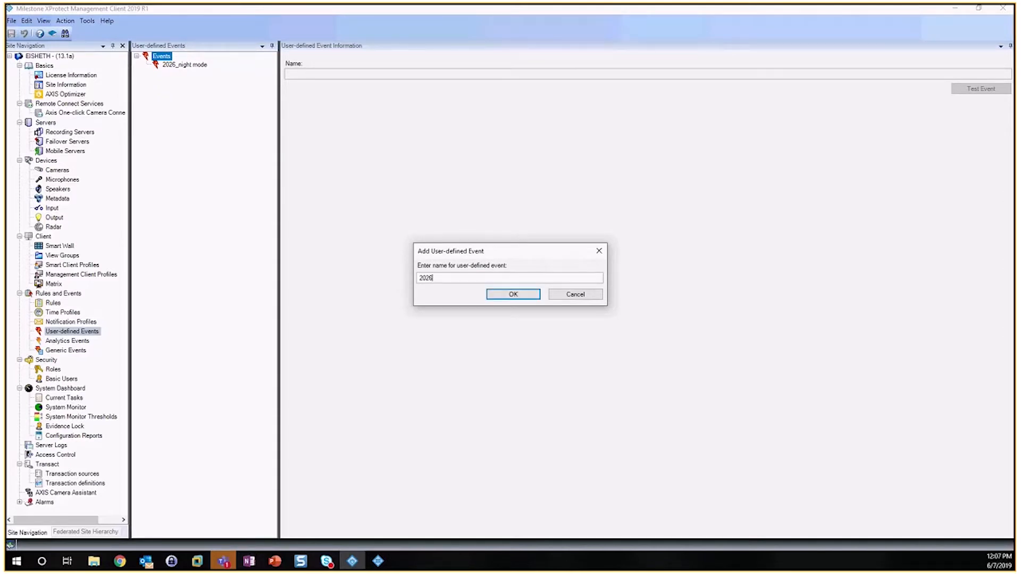
text(_)
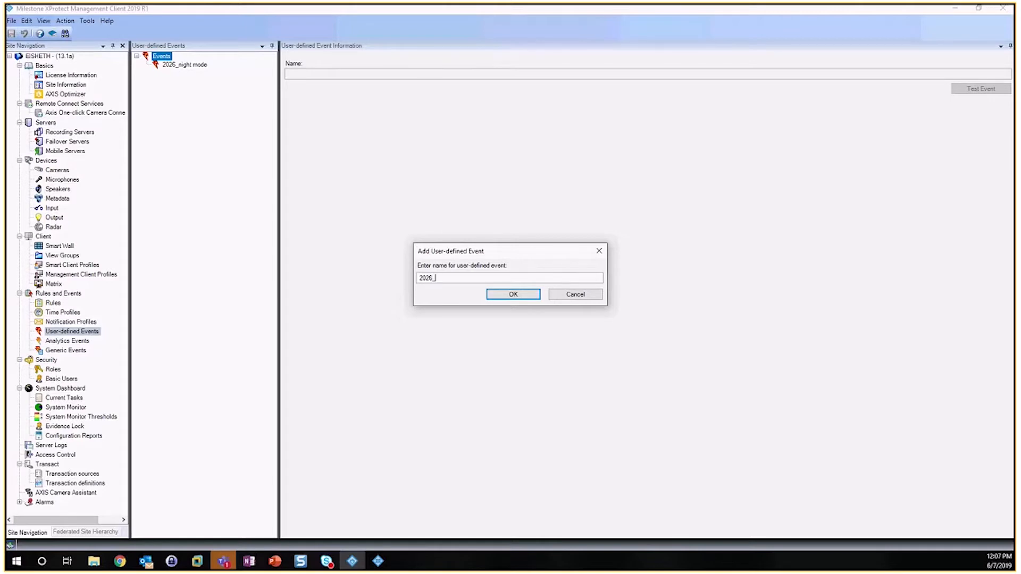
mouse_move(191, 110)
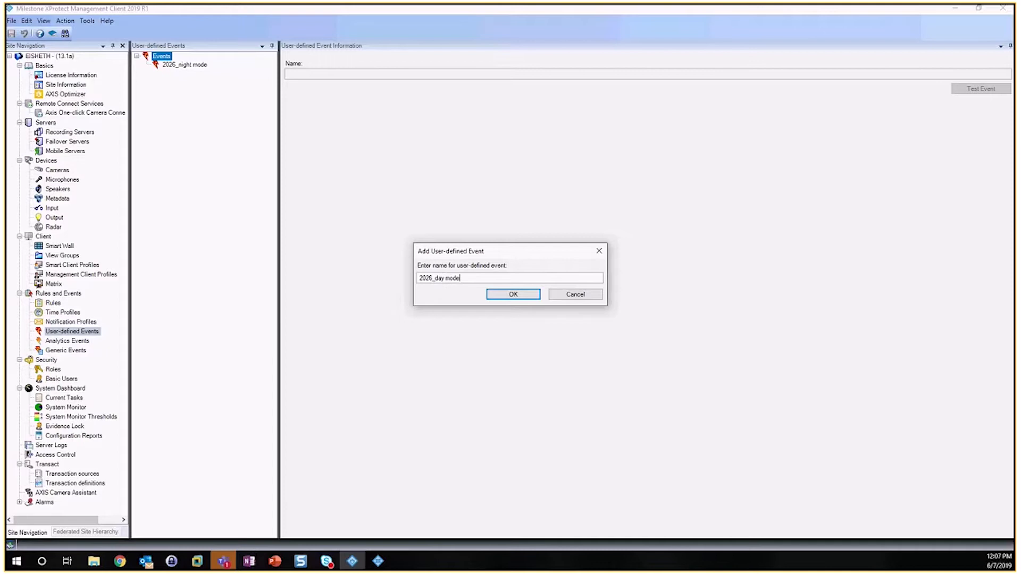
click(512, 294)
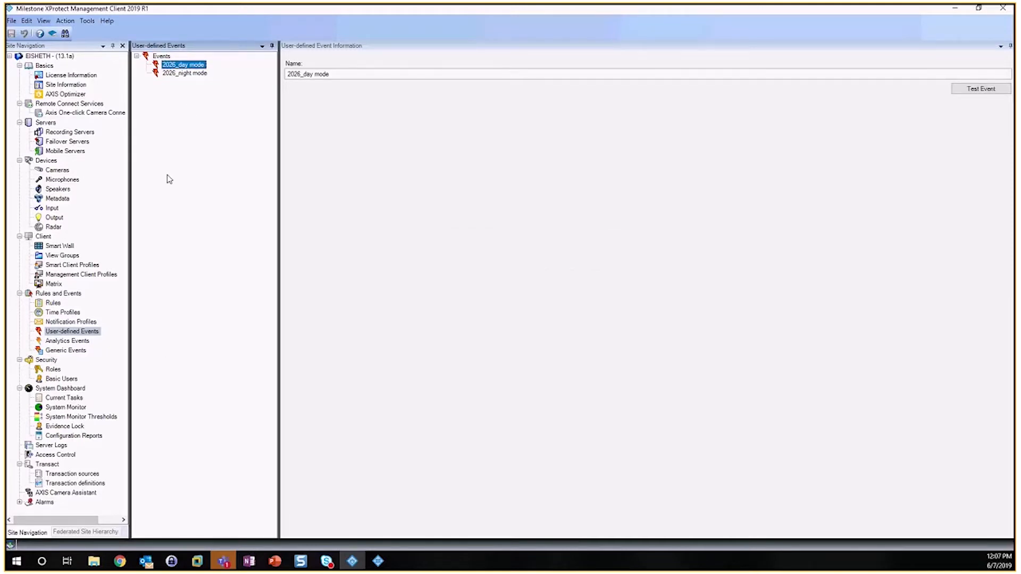
mouse_move(86, 318)
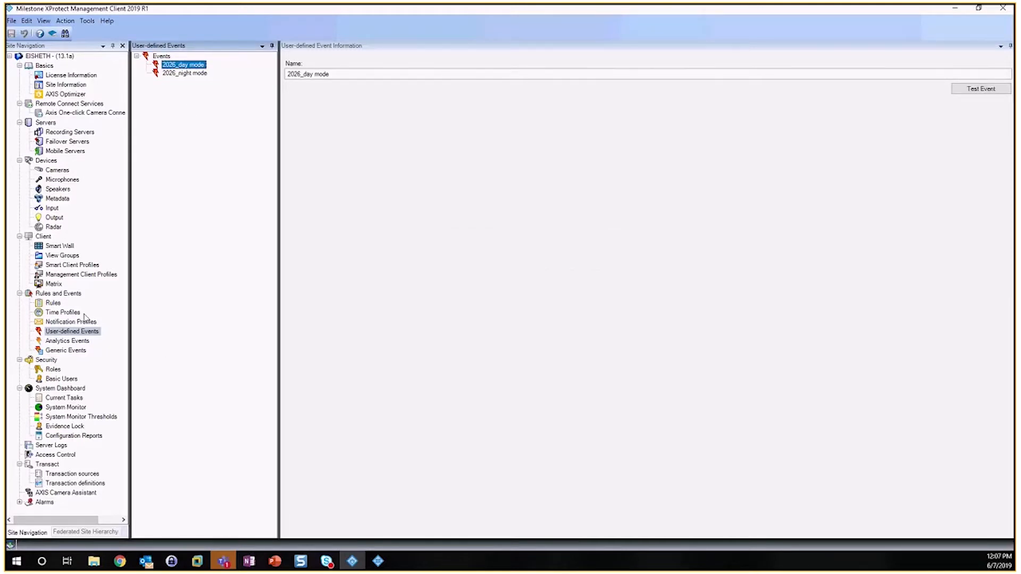
click(53, 302)
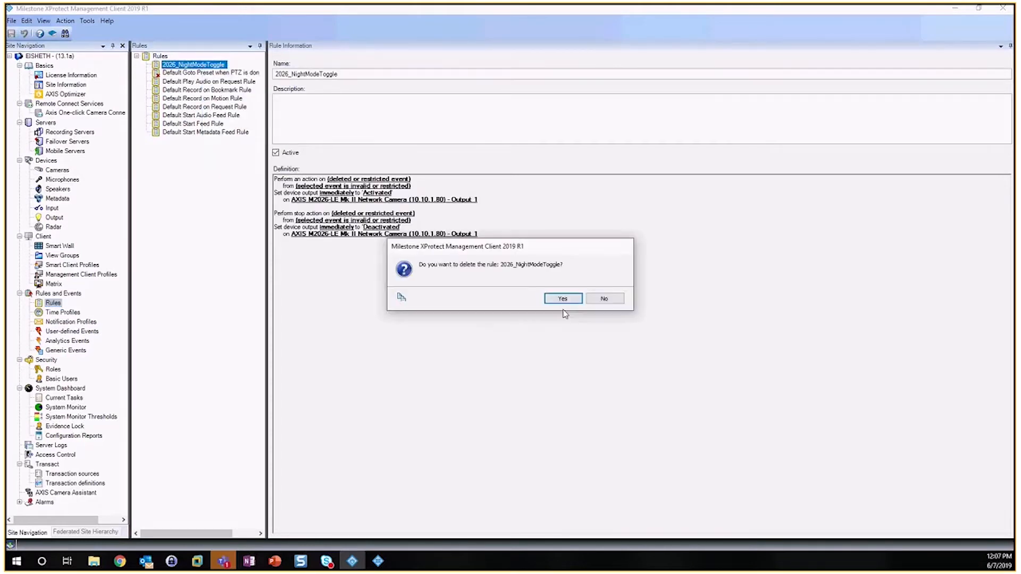
click(562, 298)
text(N)
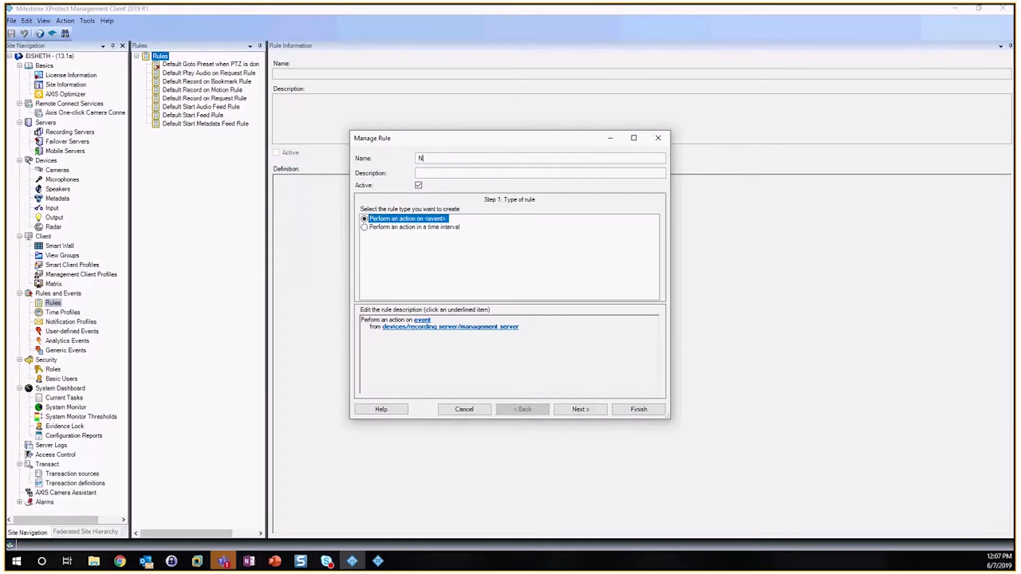
- Name the new rule Night mode and trigger it on the 2026_night mode event
text(ight mode)
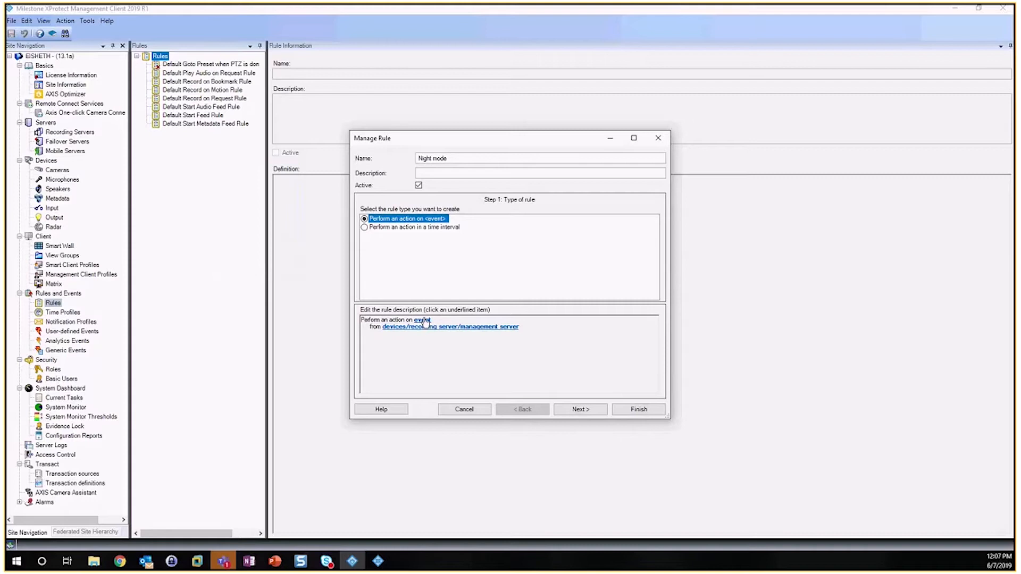
click(418, 319)
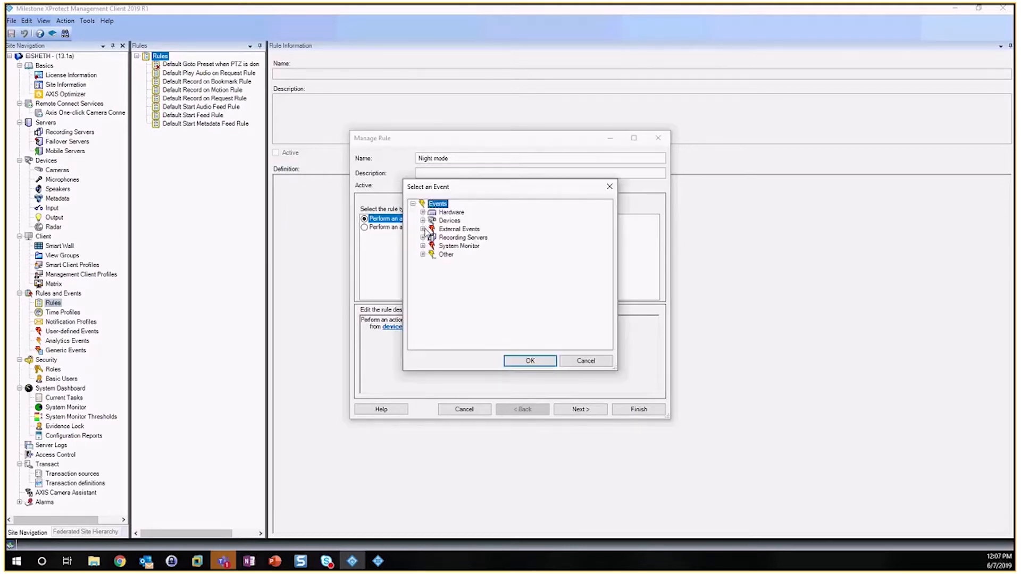
click(424, 229)
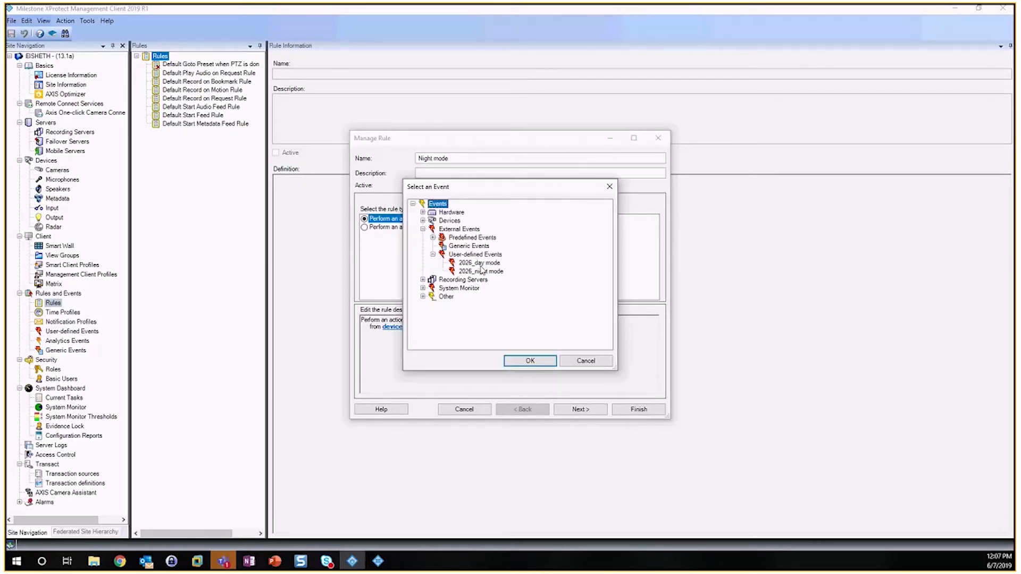
click(530, 361)
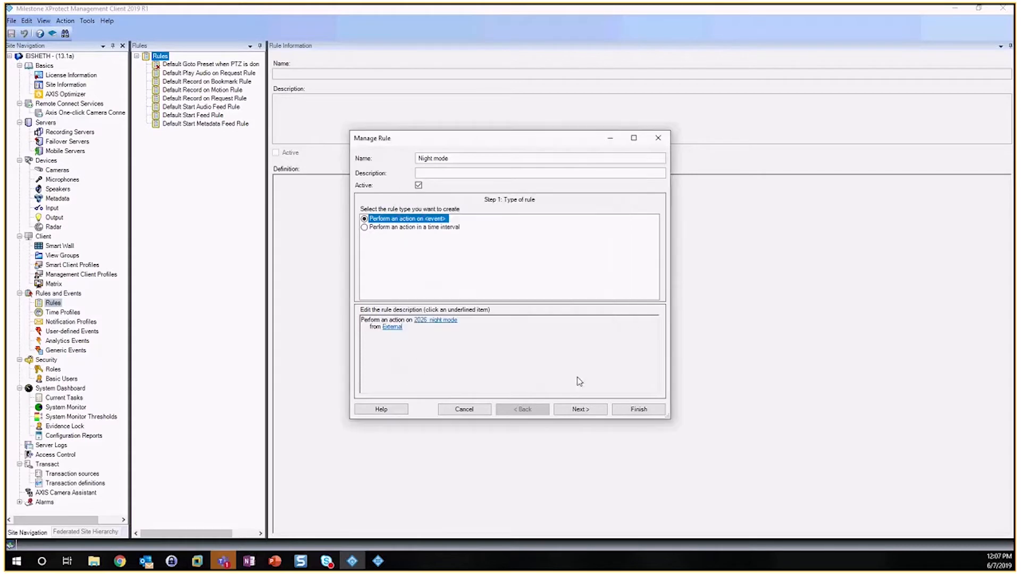
click(580, 409)
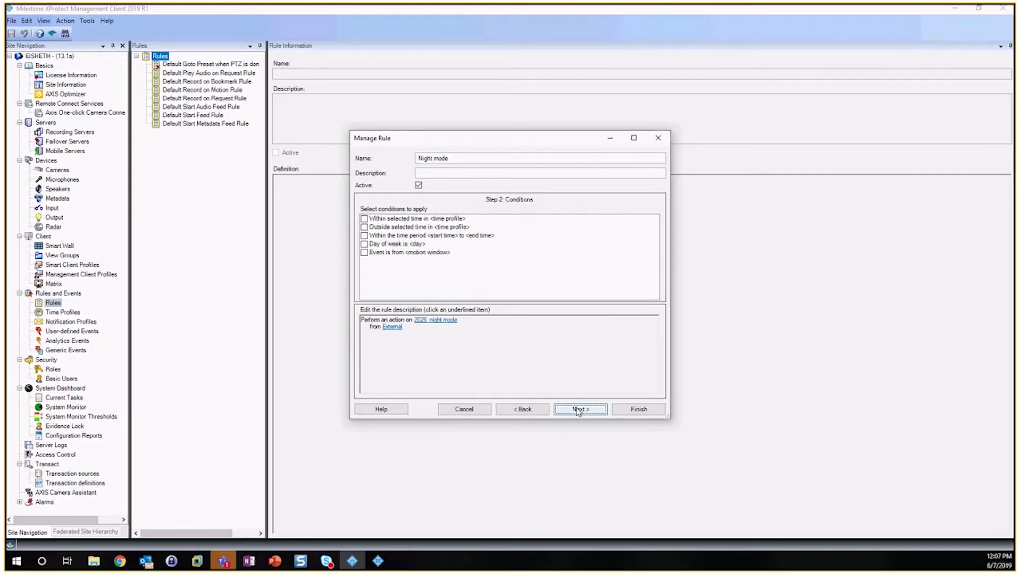
click(579, 409)
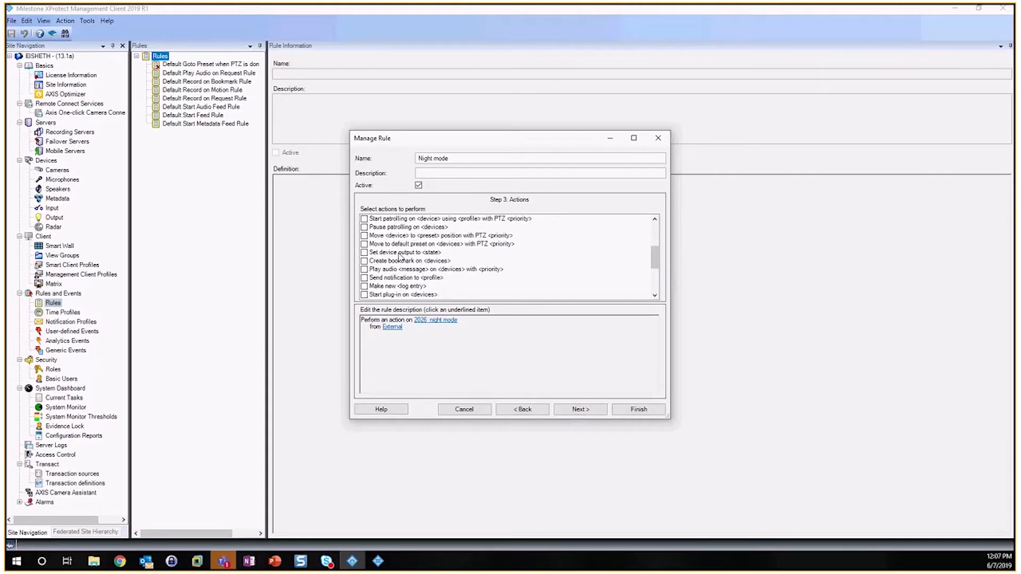
- Add a Set device output action with the state Activated
click(365, 253)
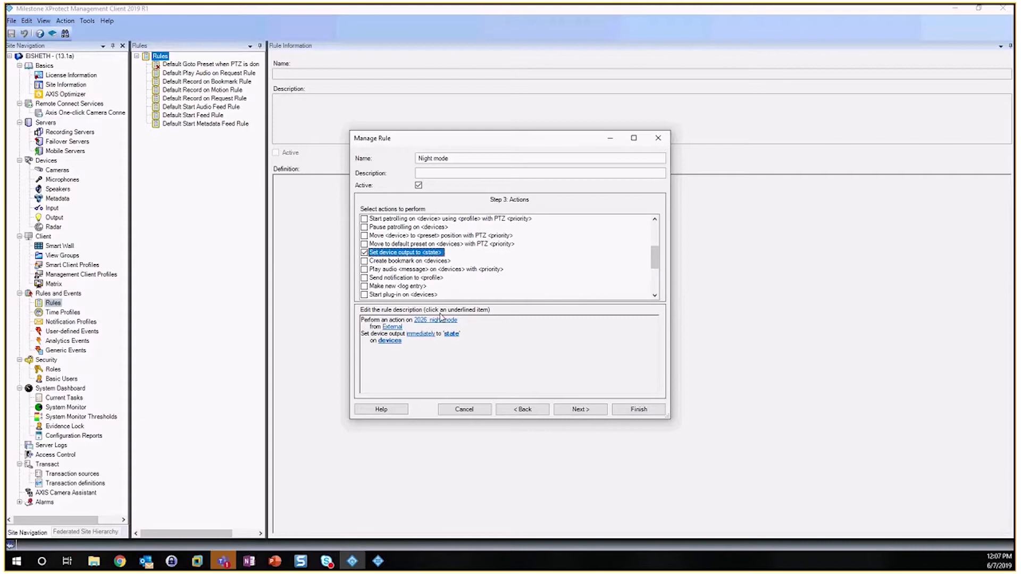
click(450, 334)
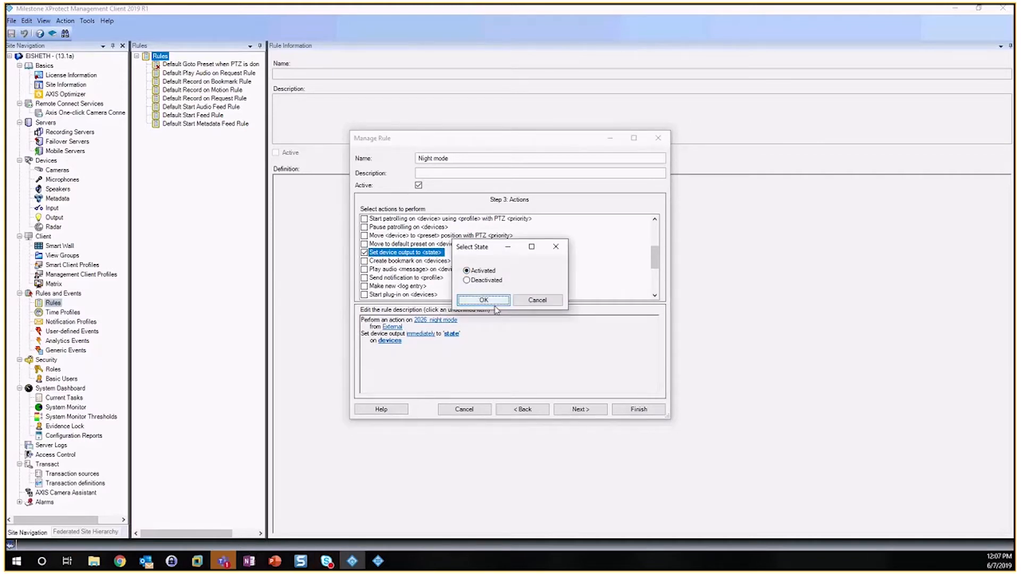
click(484, 300)
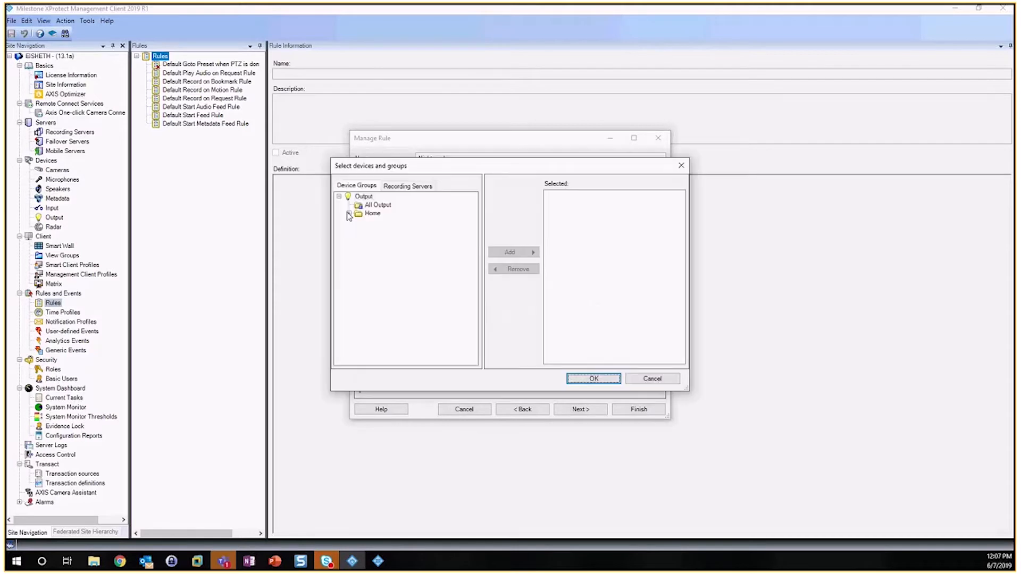
- Target the AXIS M2026-LE Mk II (10.10.1.80) Output 1 as the rule's output device
click(350, 212)
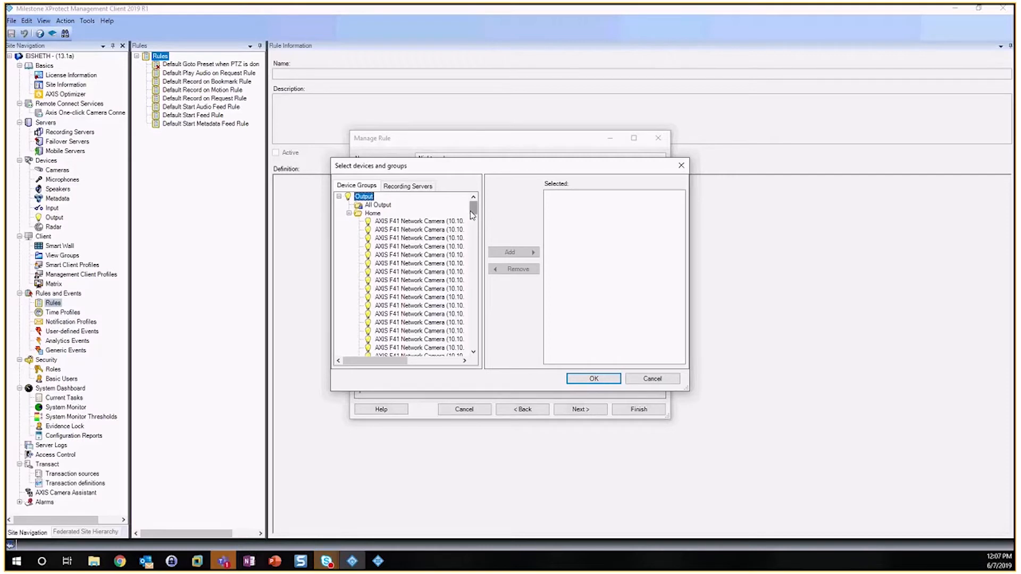
scroll(down, 3)
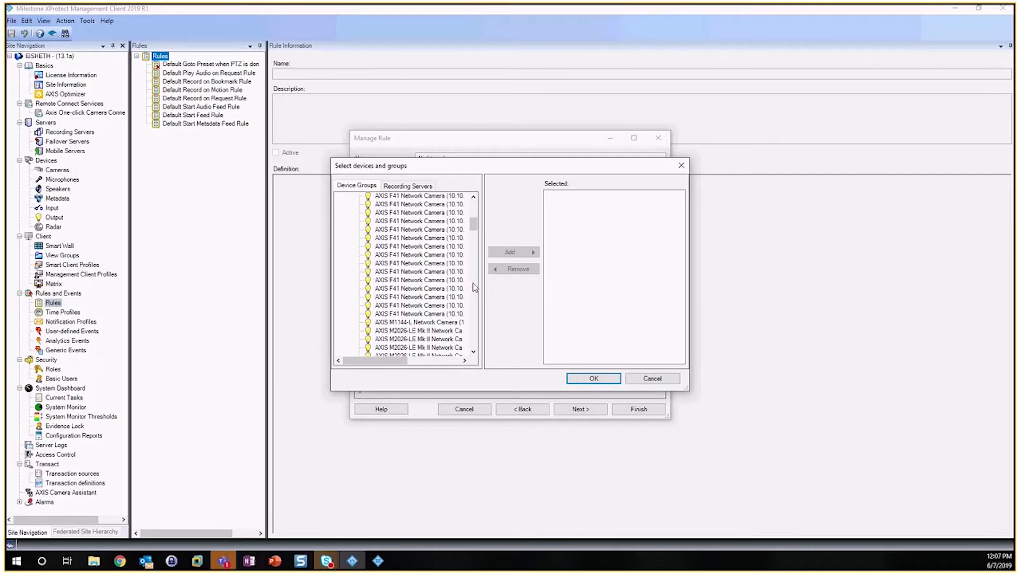
click(420, 280)
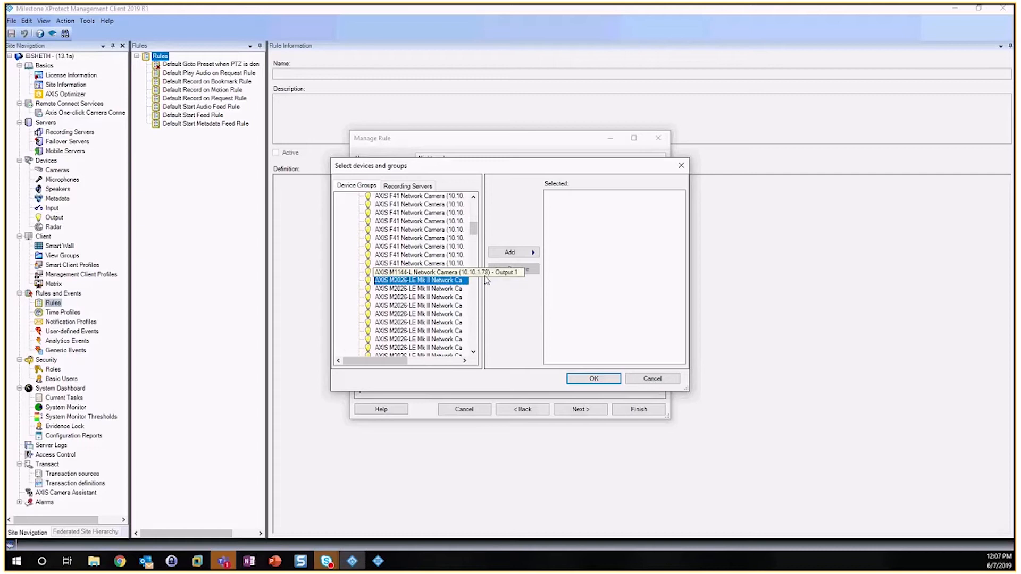
click(510, 252)
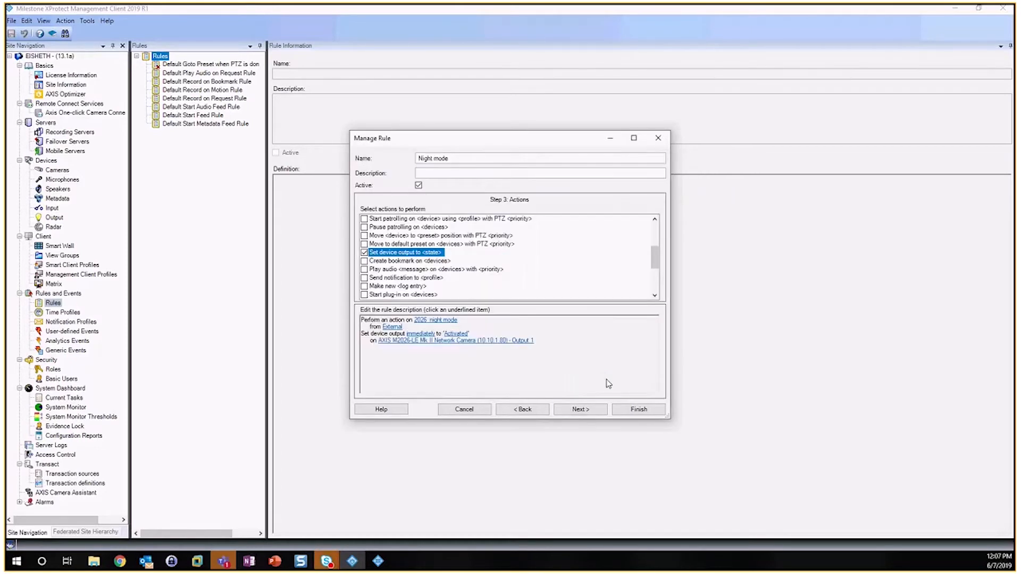
click(578, 409)
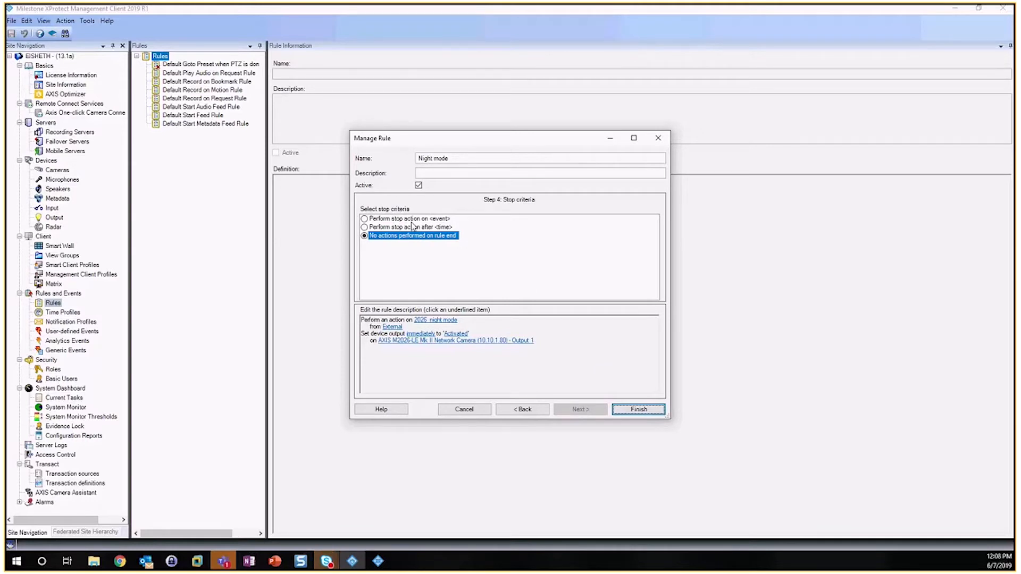
- Make the Night mode rule stop on the 2026_day mode user-defined event
click(364, 218)
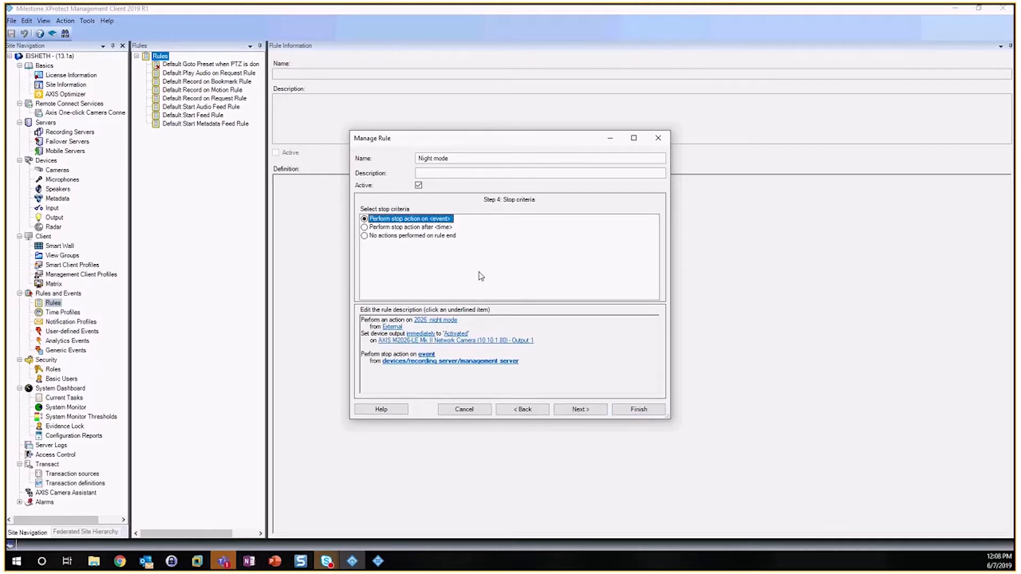
click(427, 354)
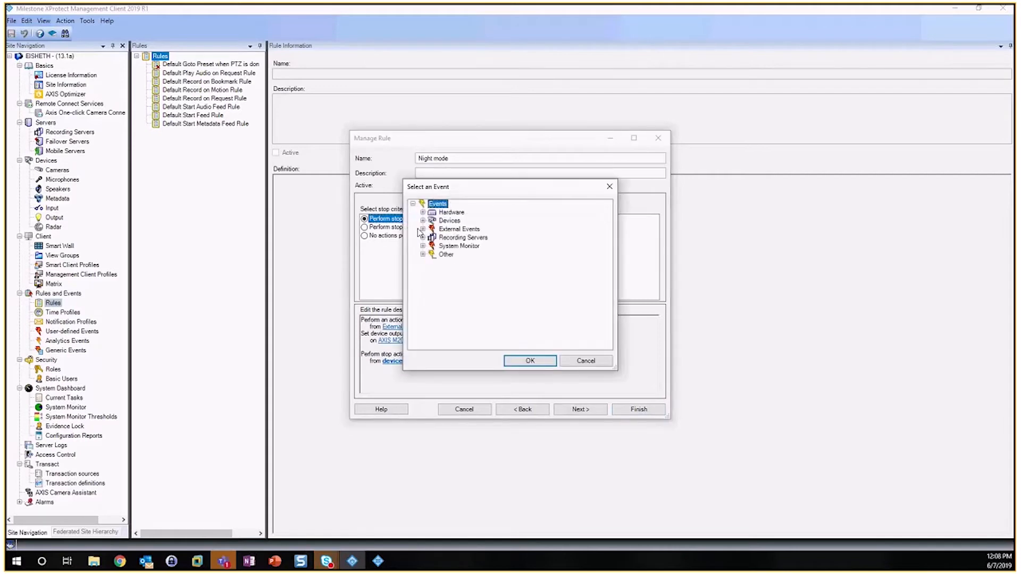
click(421, 229)
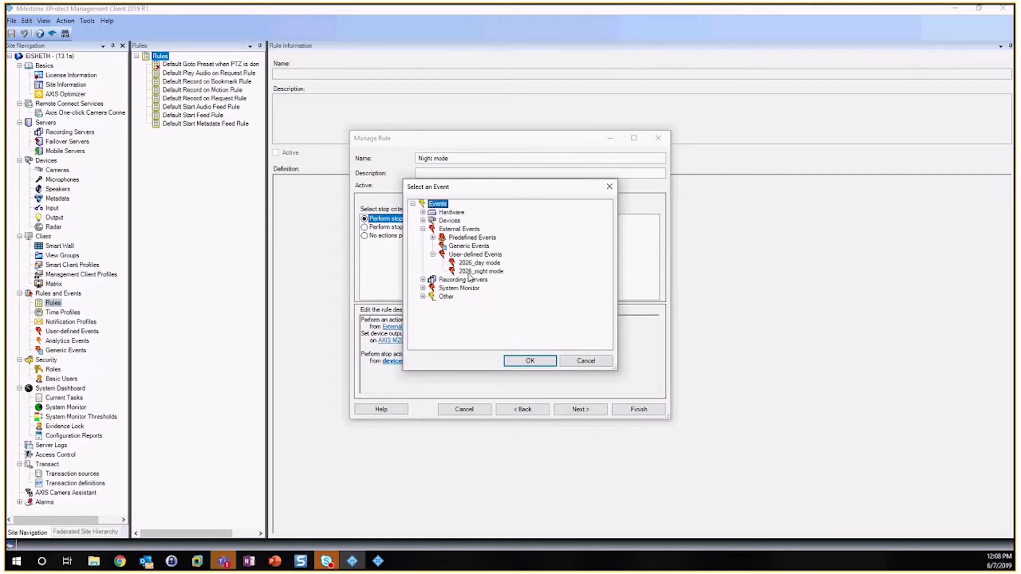
click(479, 262)
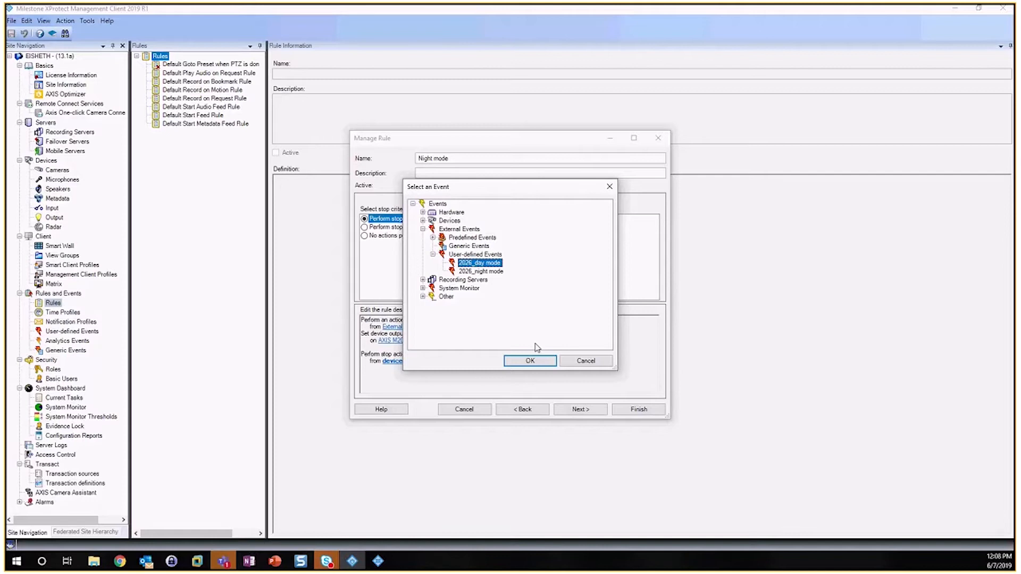
click(530, 360)
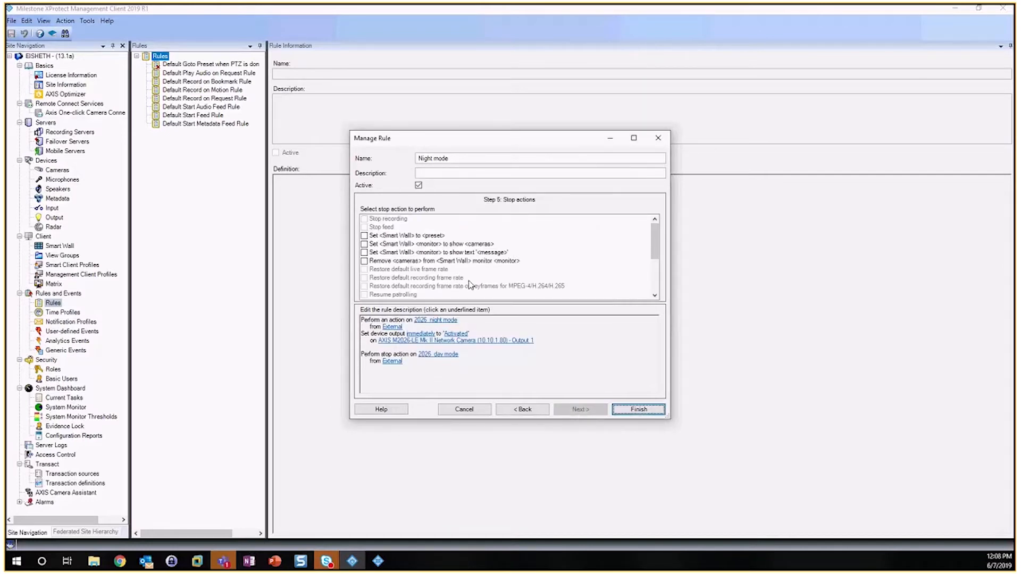
- Add a stop action deactivating the device output and finish the rule
scroll(down, 3)
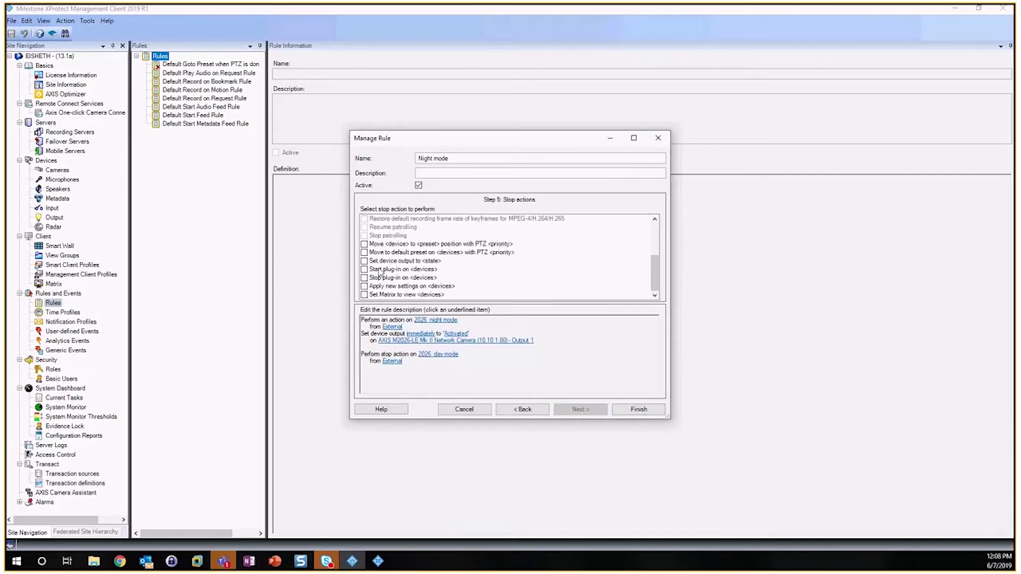
click(364, 261)
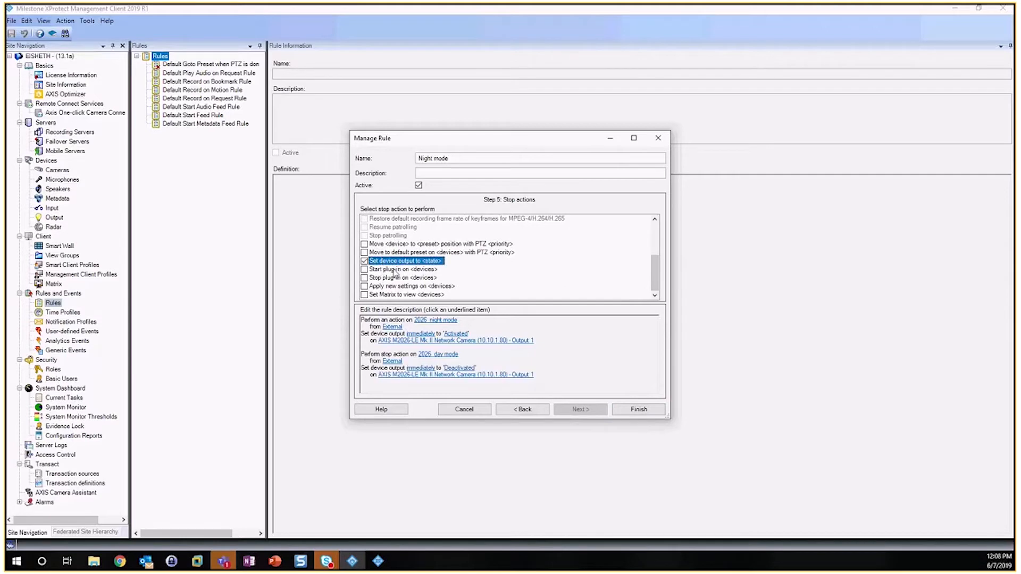
mouse_move(541, 398)
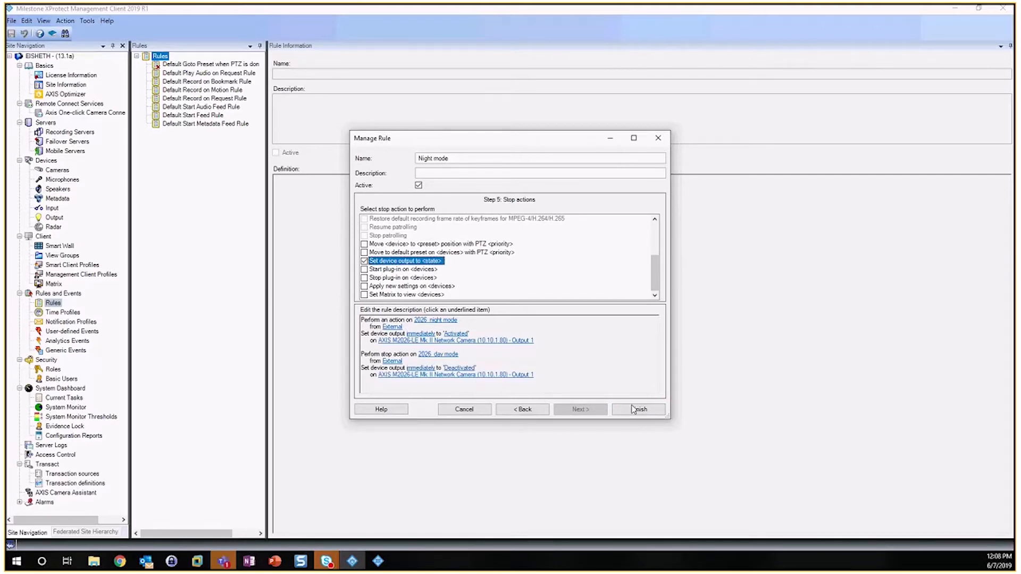
click(639, 409)
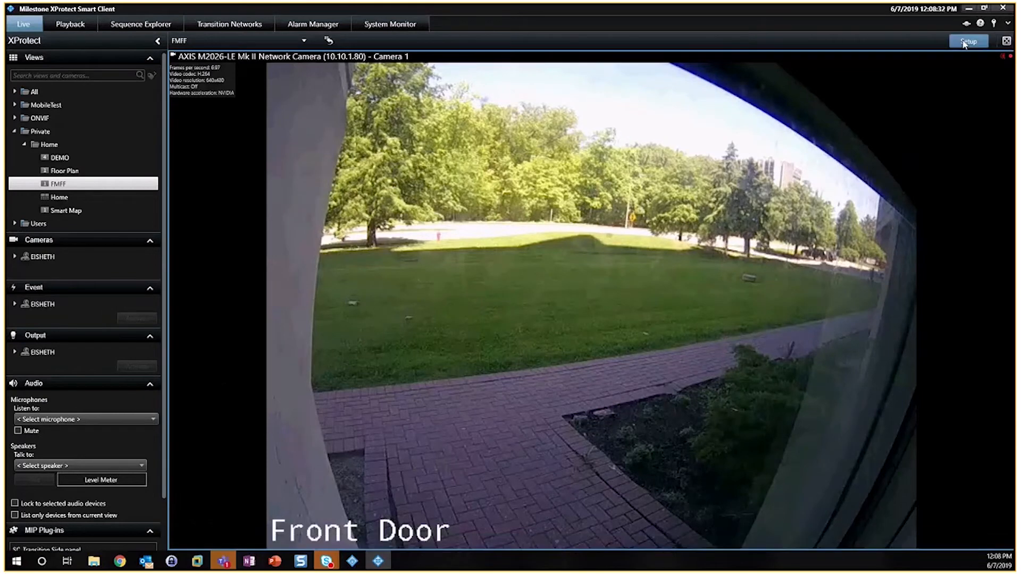
- Add a 'Night mode' overlay button for the 2026_NightMode ON event to the Front Door view
click(969, 41)
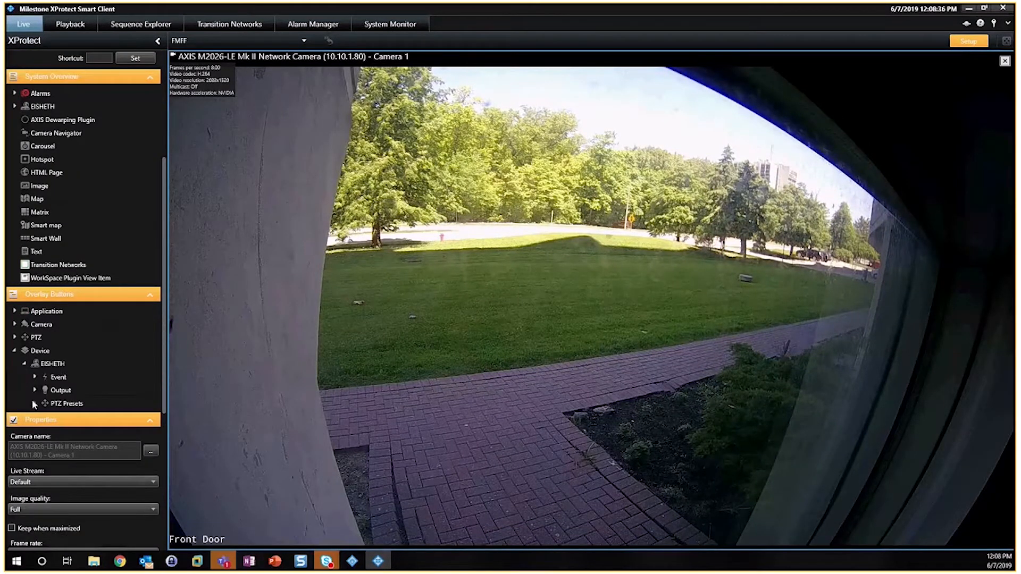
click(35, 377)
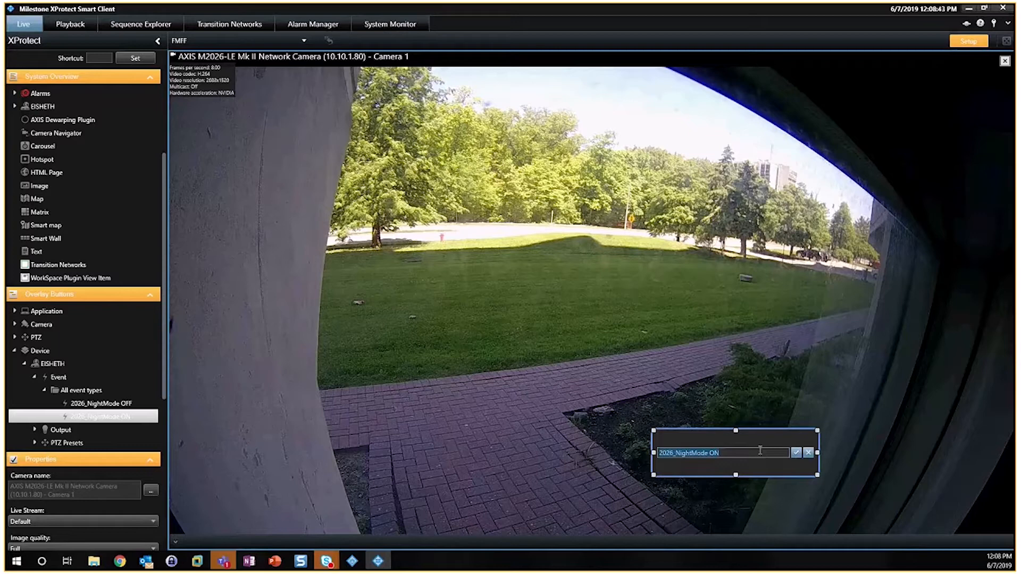
text(N)
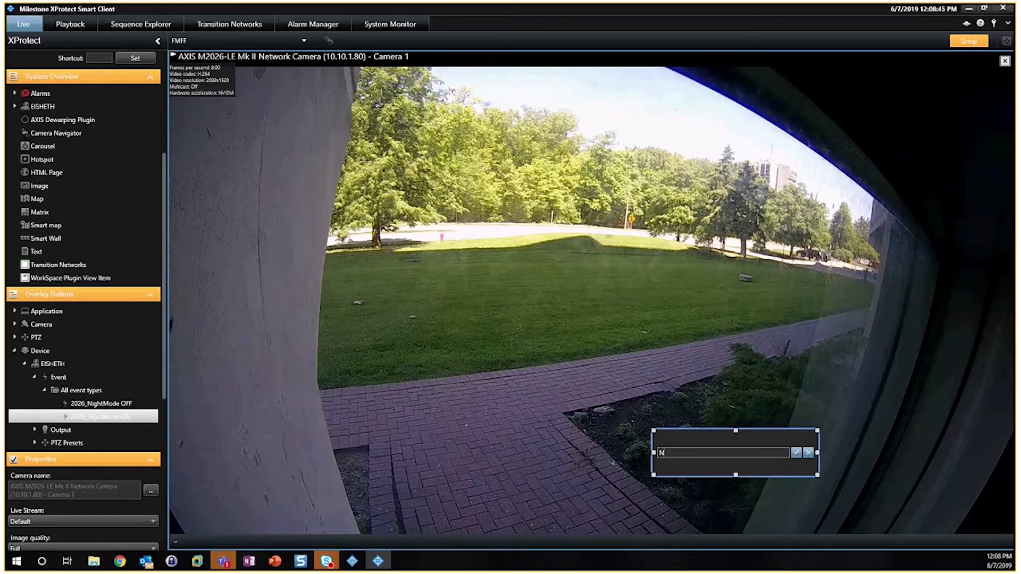
text(ight mode)
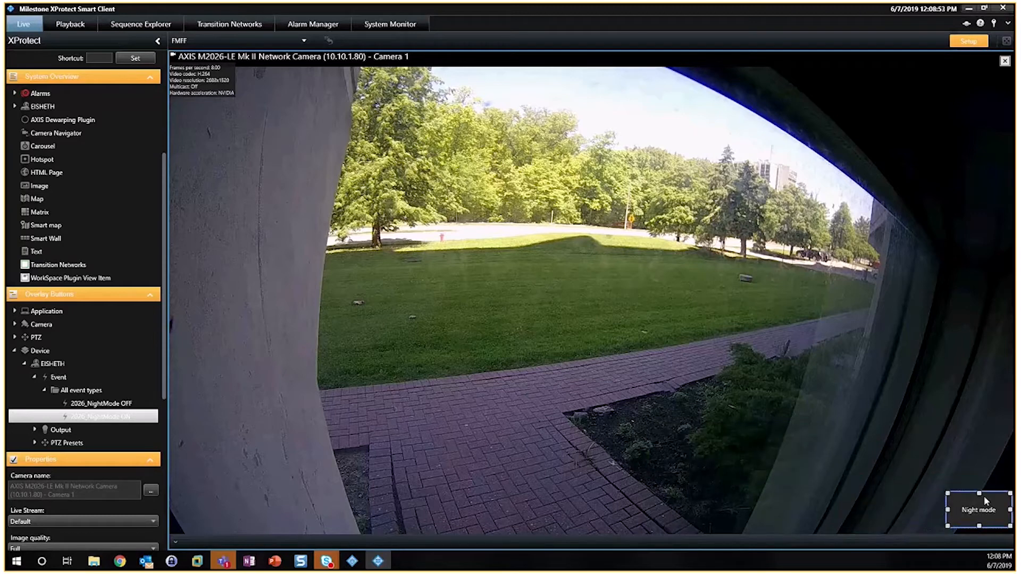
click(86, 404)
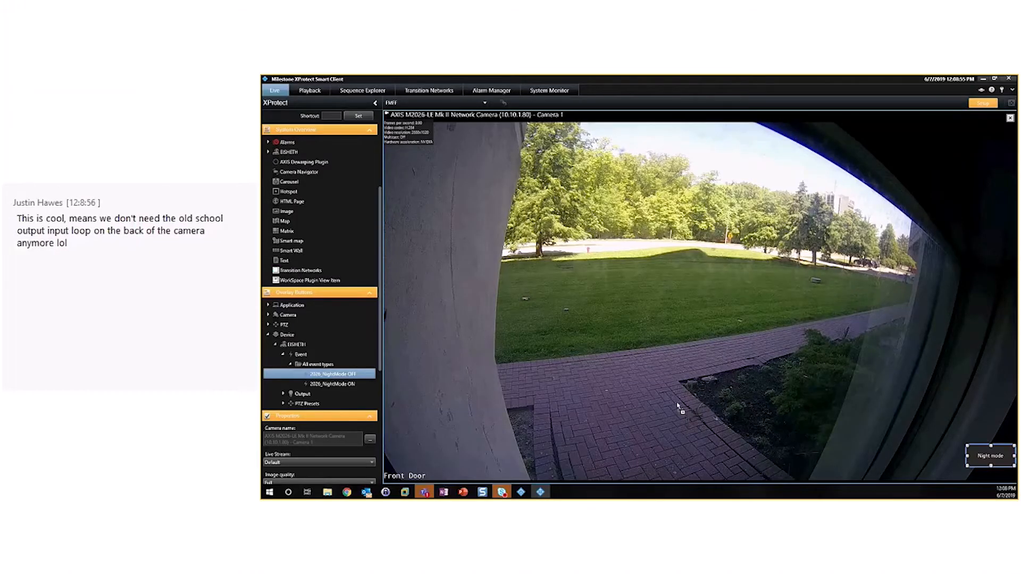
- Add a Day Mode overlay button for the 2026_NightMode OFF event and reposition it on the view
click(333, 374)
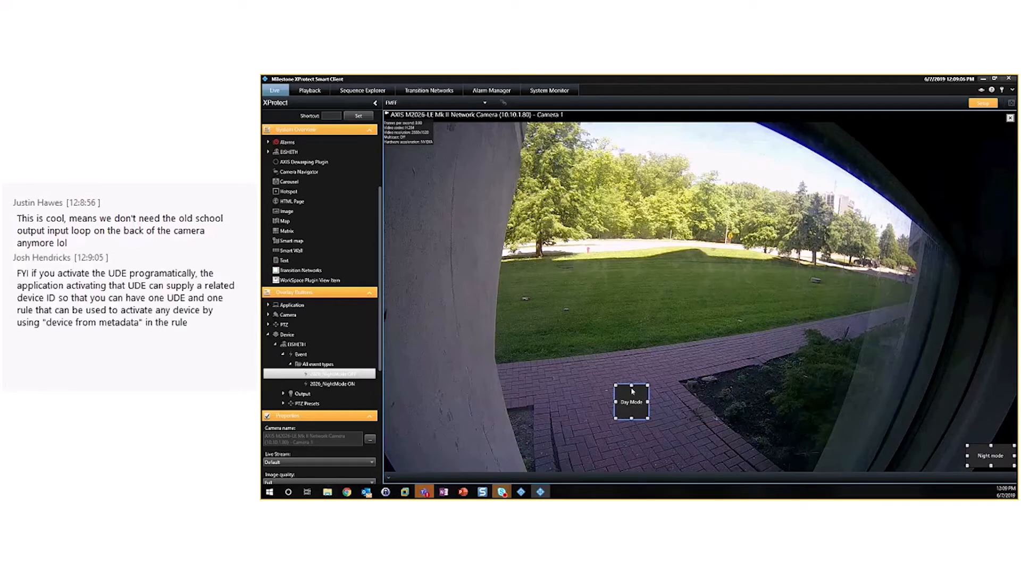
drag(631, 402, 941, 420)
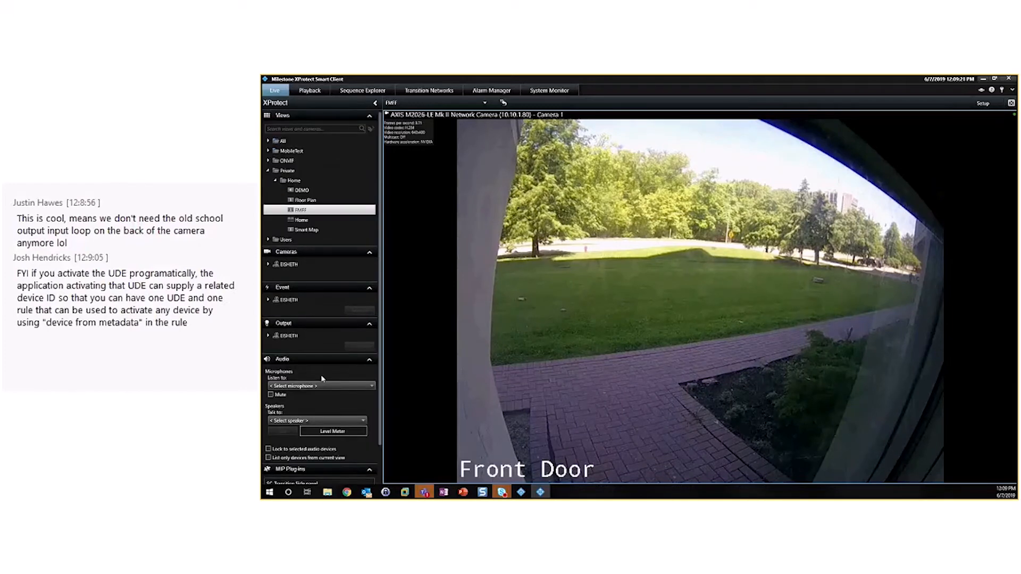
- Add a 'Night mode' button for the 2026_night mode event, then begin labelling the 2026_day mode button
click(984, 103)
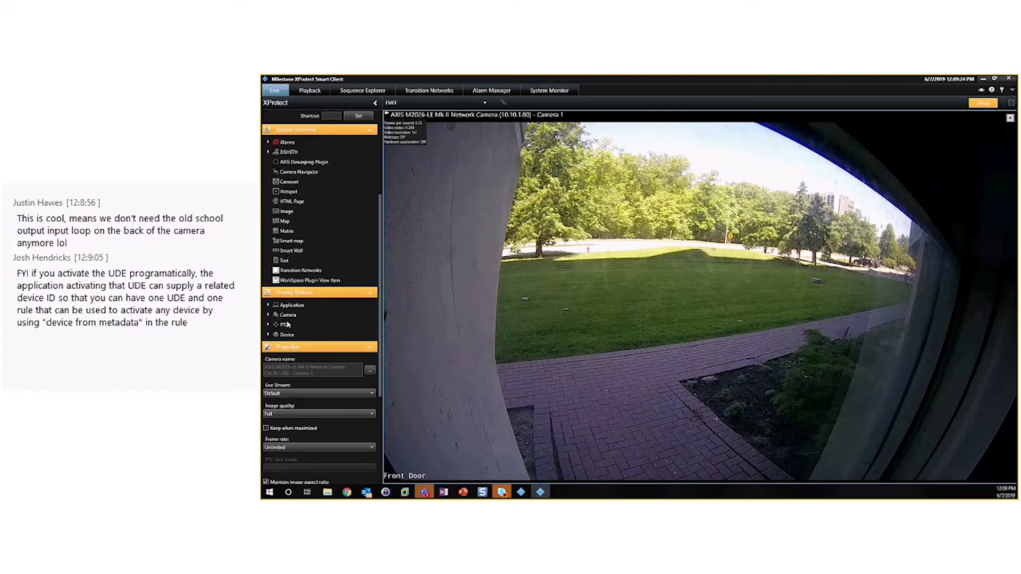
click(268, 334)
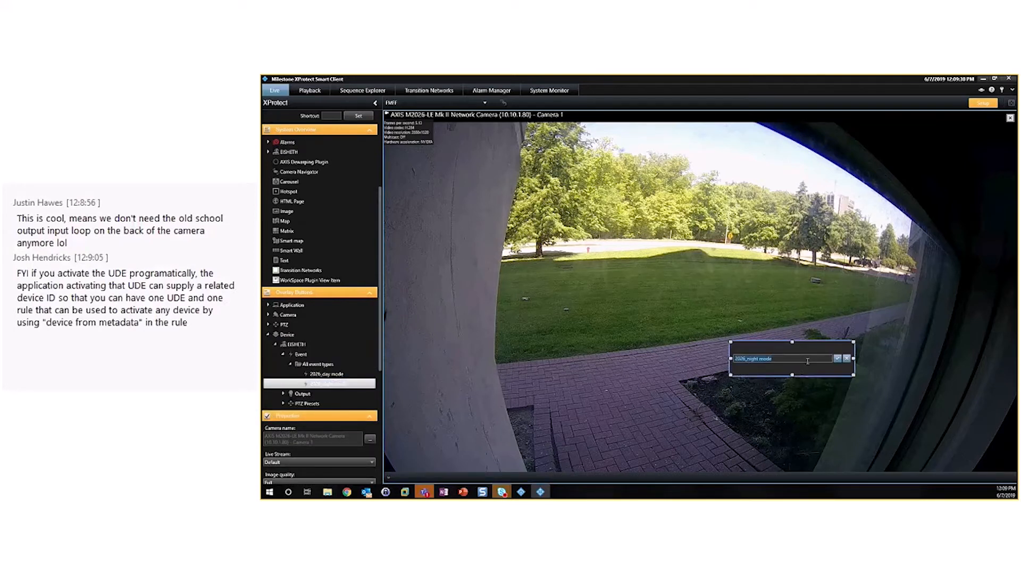
text(hi)
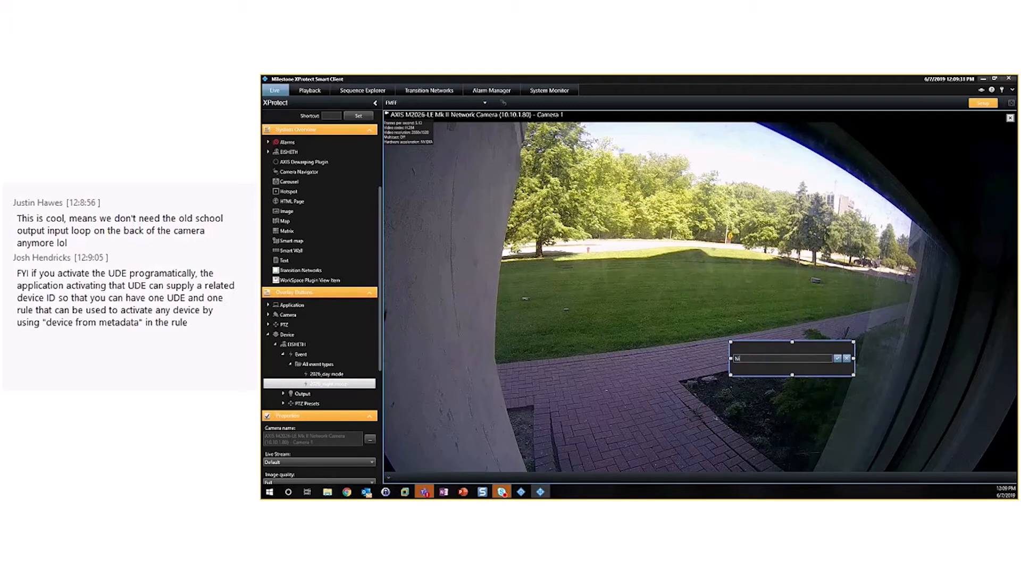
text(night mode)
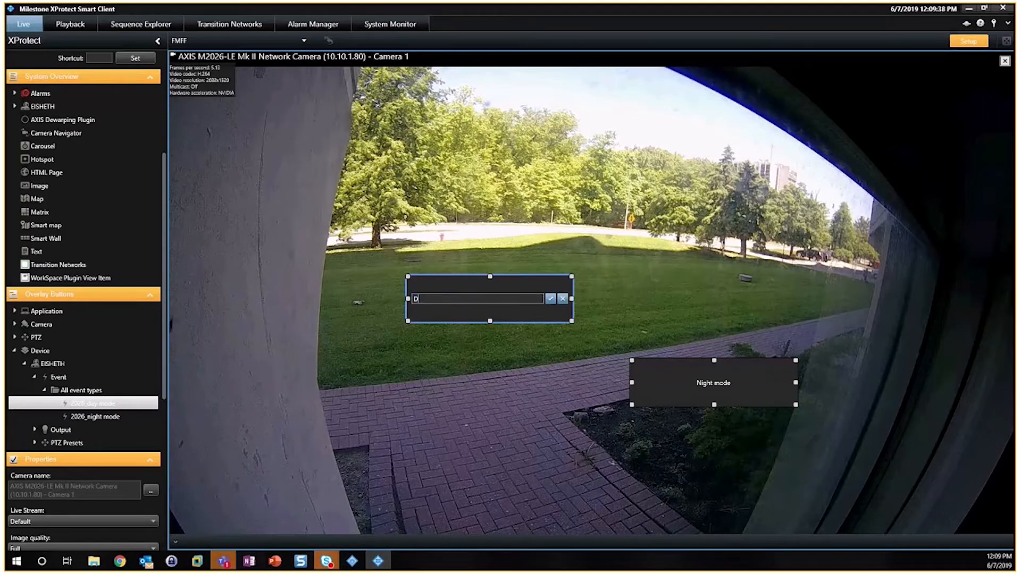
text(ay)
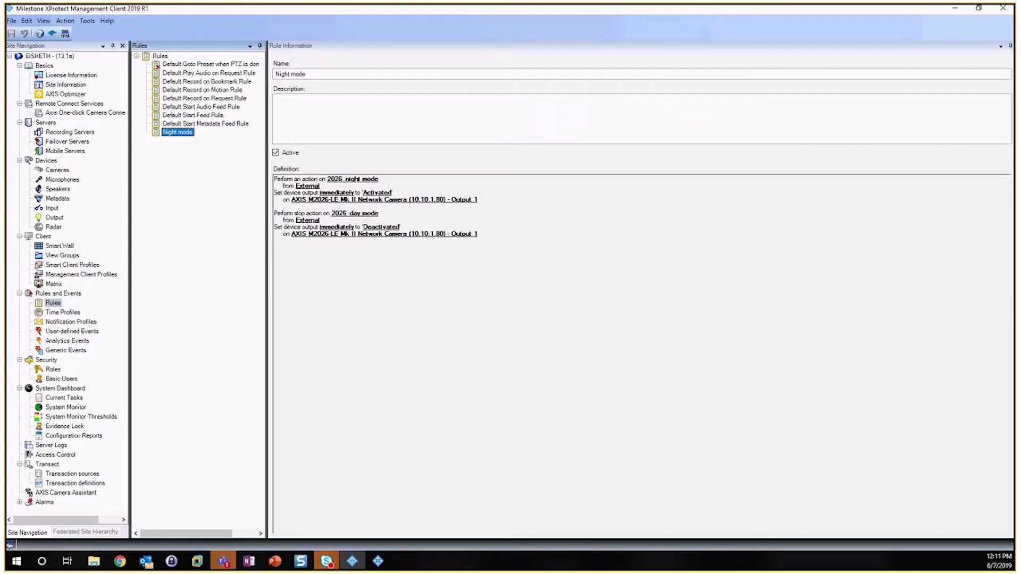
- Check the AXIS F41 Output 1 and Output 3 output types, then bring up the camera's web page
click(70, 133)
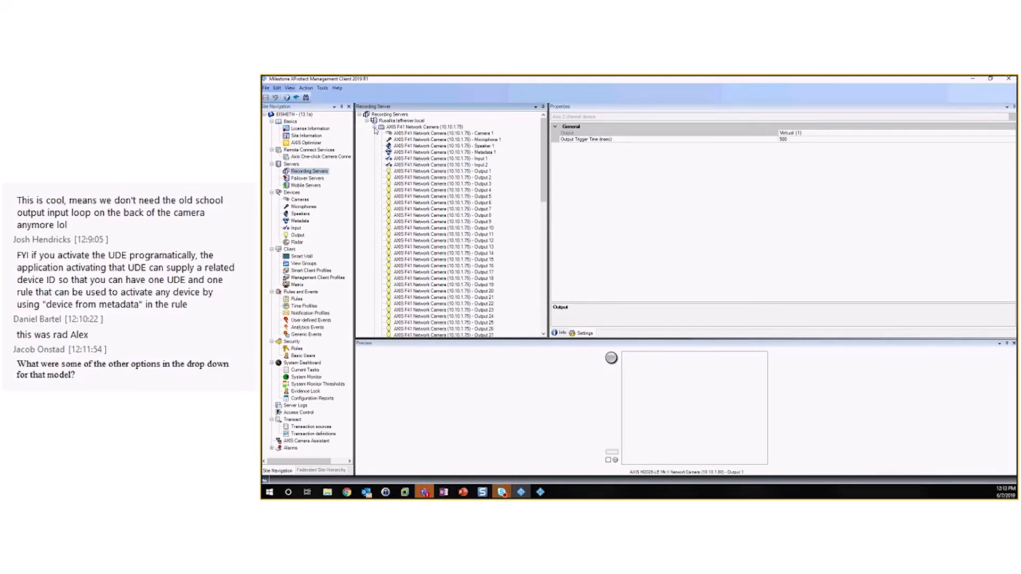
click(440, 170)
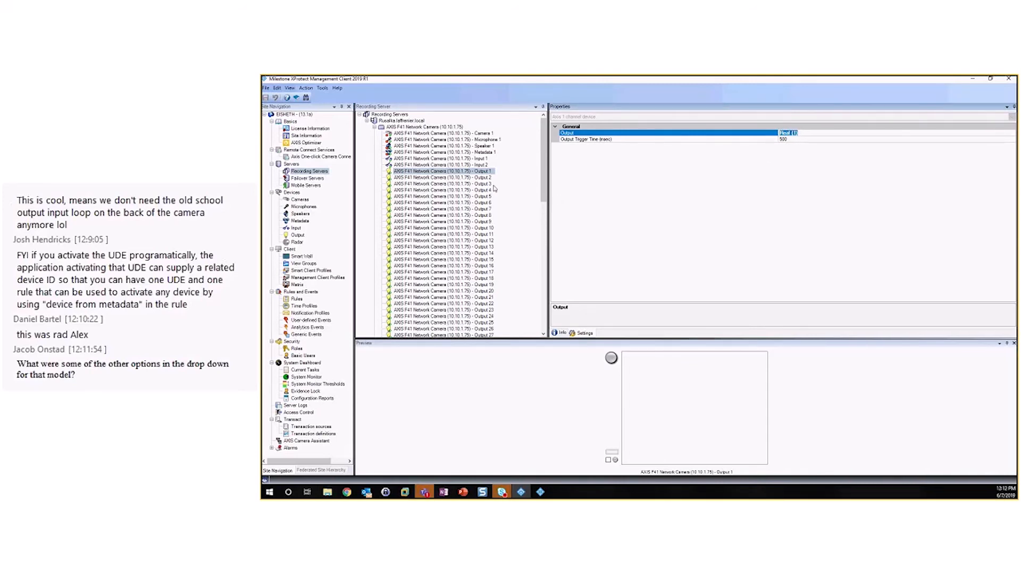
click(443, 183)
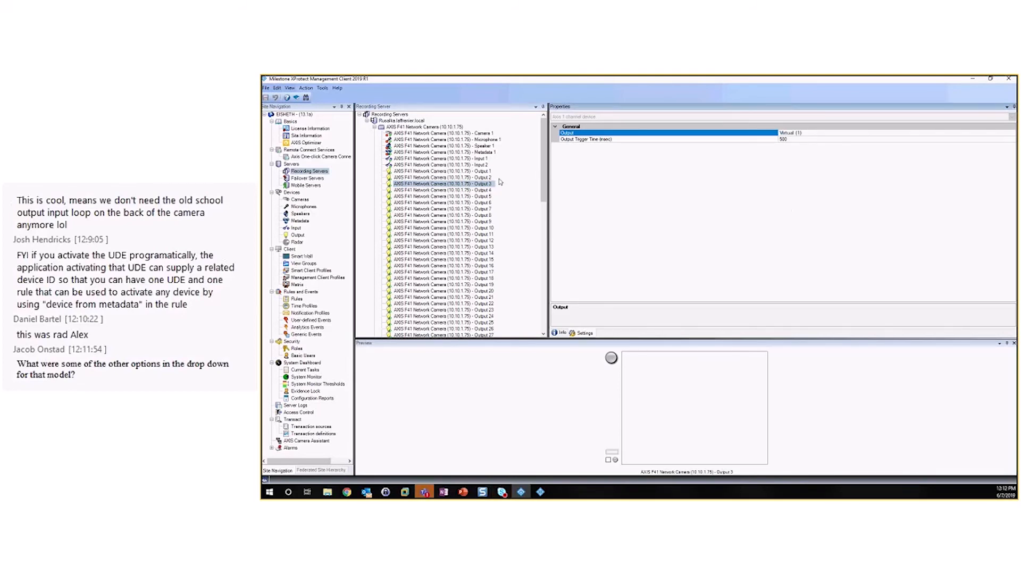
click(989, 78)
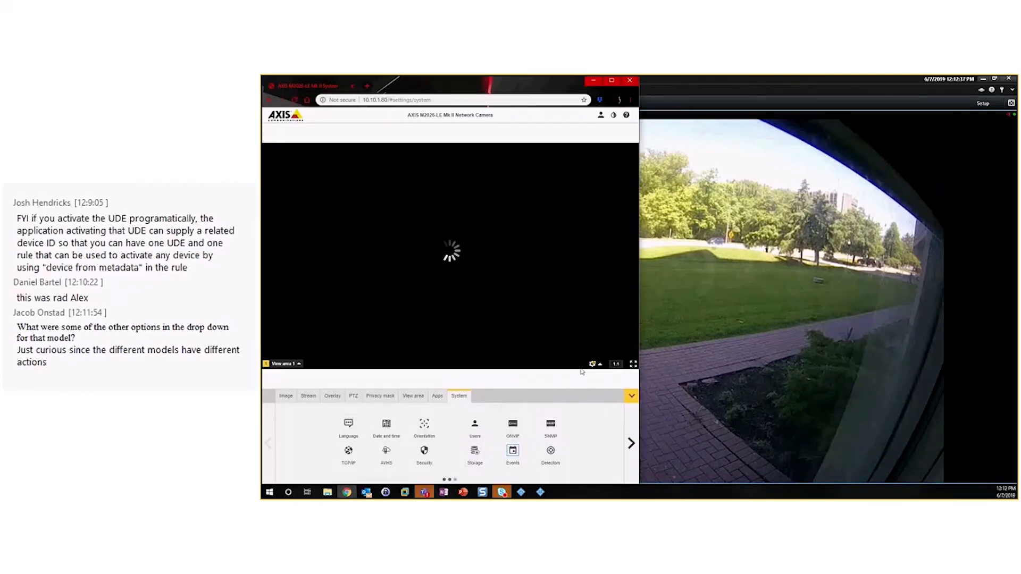
- Go to the camera's System > Events settings and list the action rules
click(513, 454)
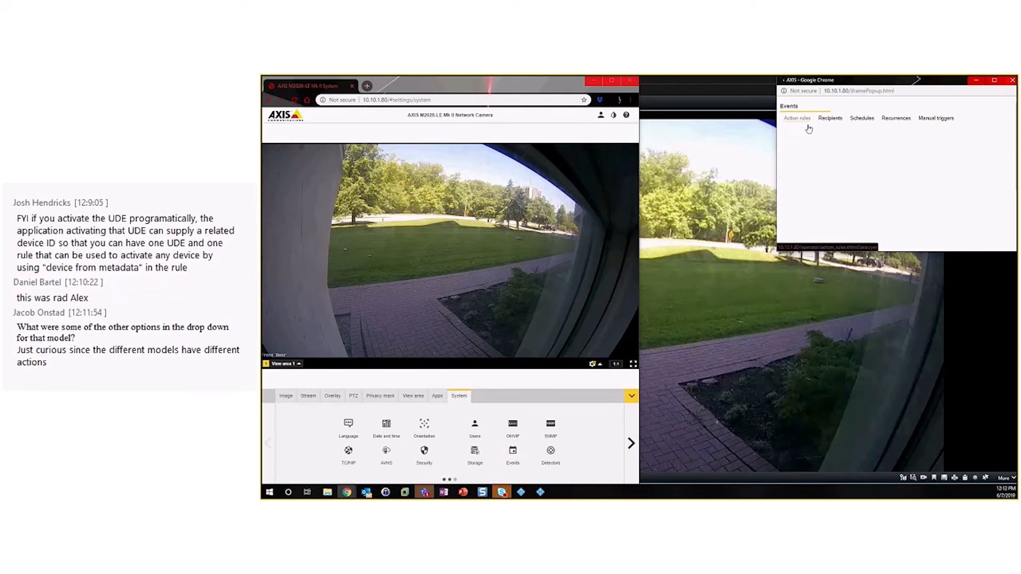
click(797, 118)
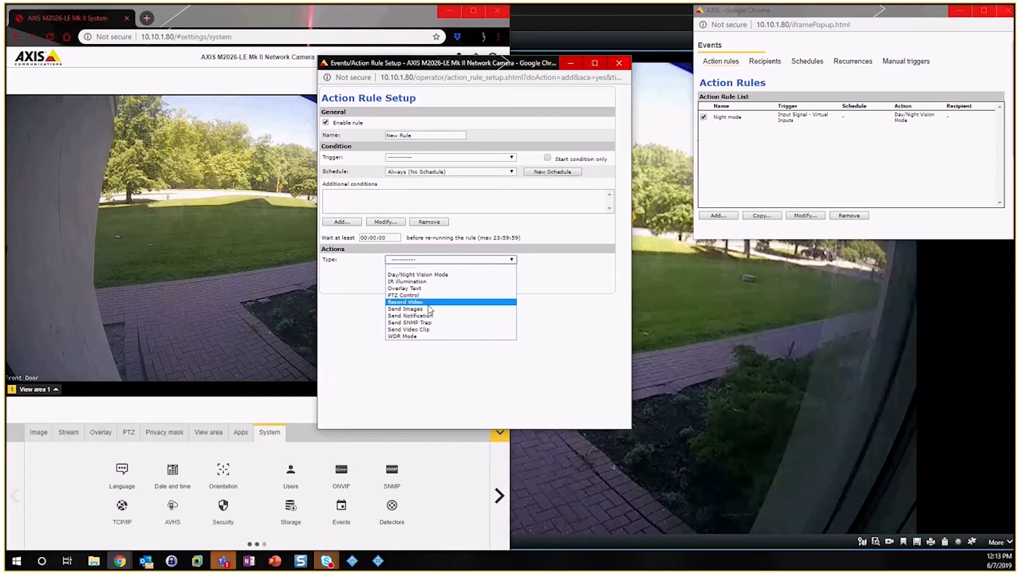
mouse_move(412, 295)
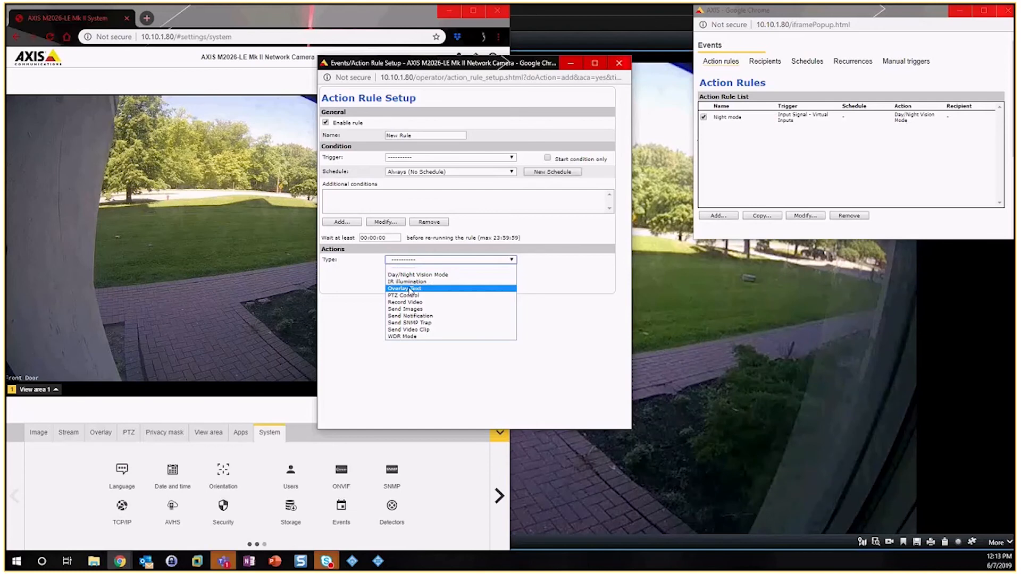
mouse_move(407, 281)
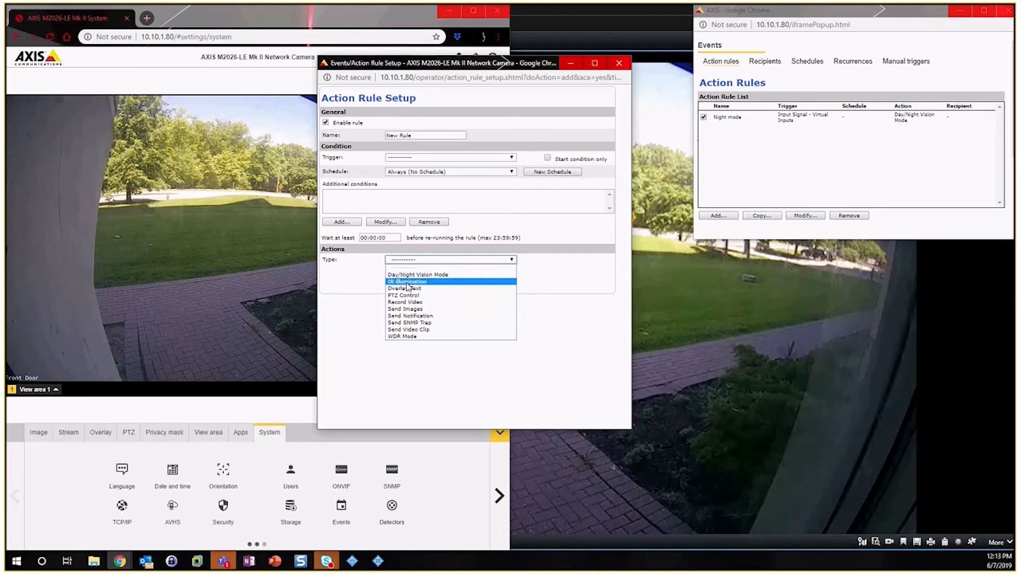